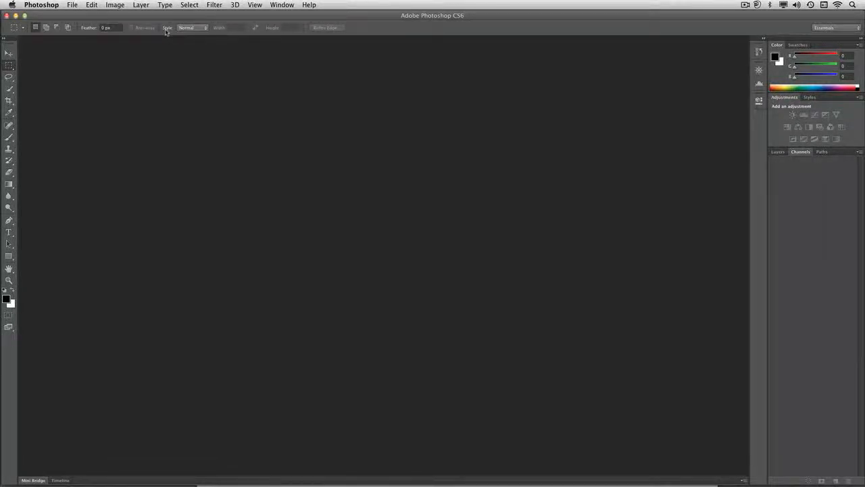
Bring up the General preferences from the Photoshop menu.
click(40, 5)
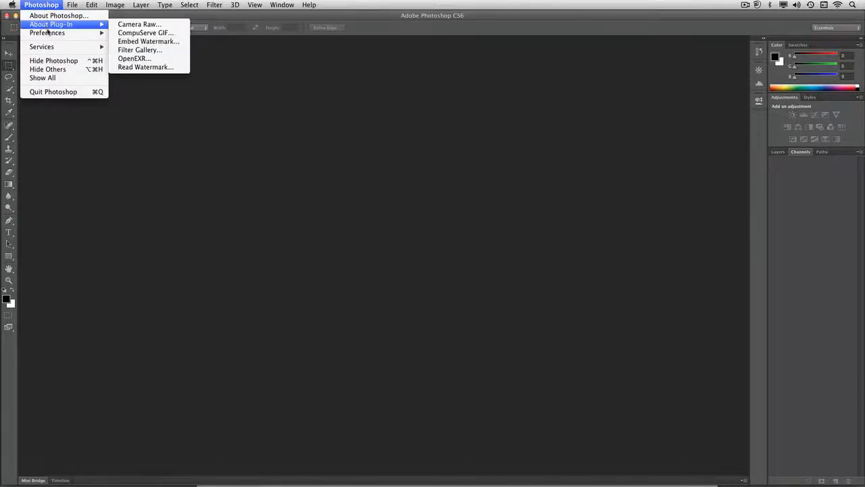
mouse_move(47, 33)
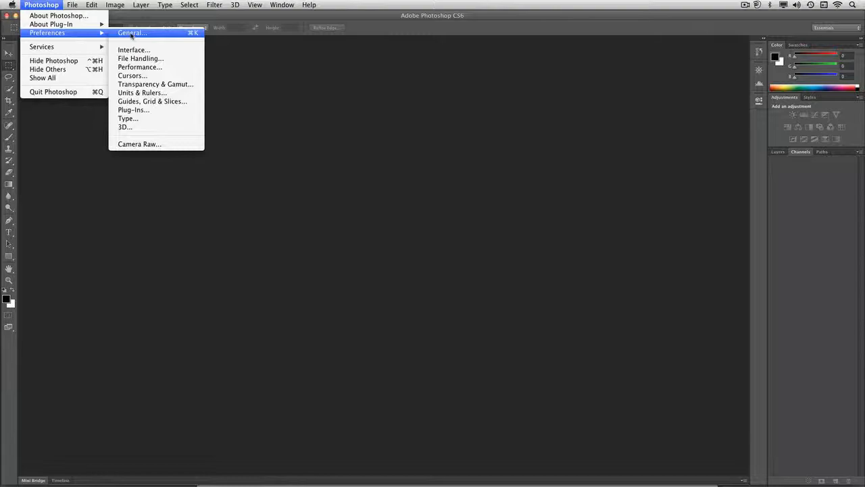
click(132, 32)
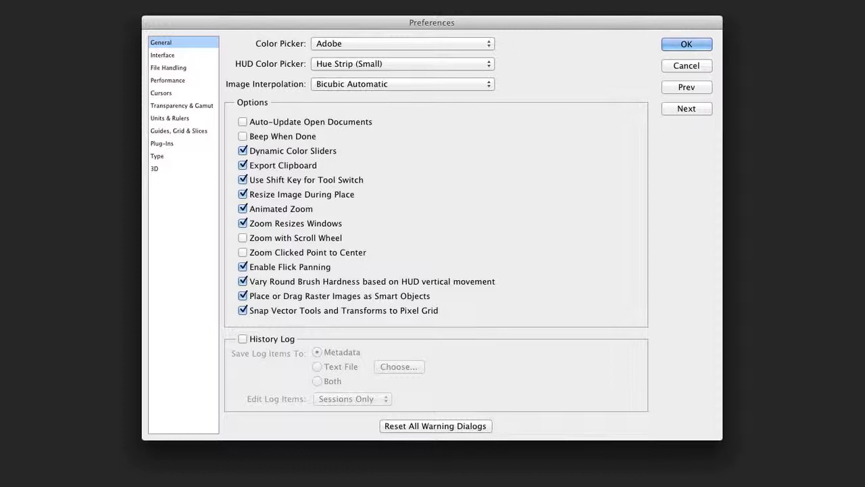
mouse_move(362, 52)
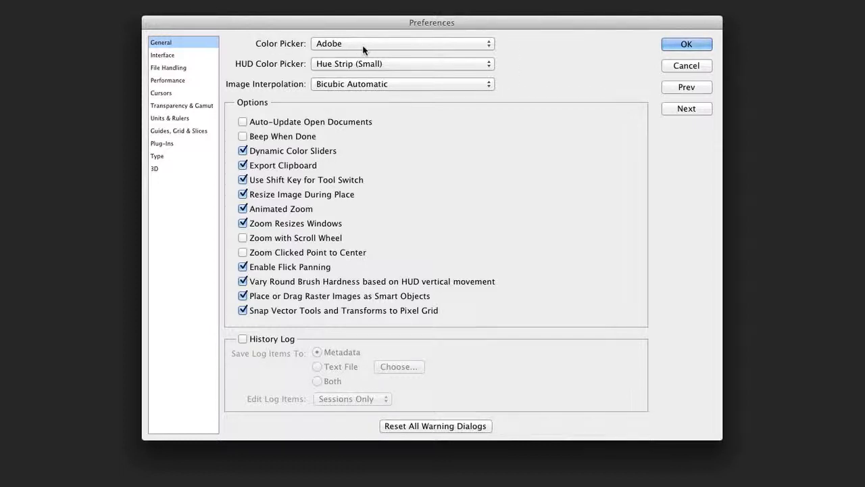
click(403, 43)
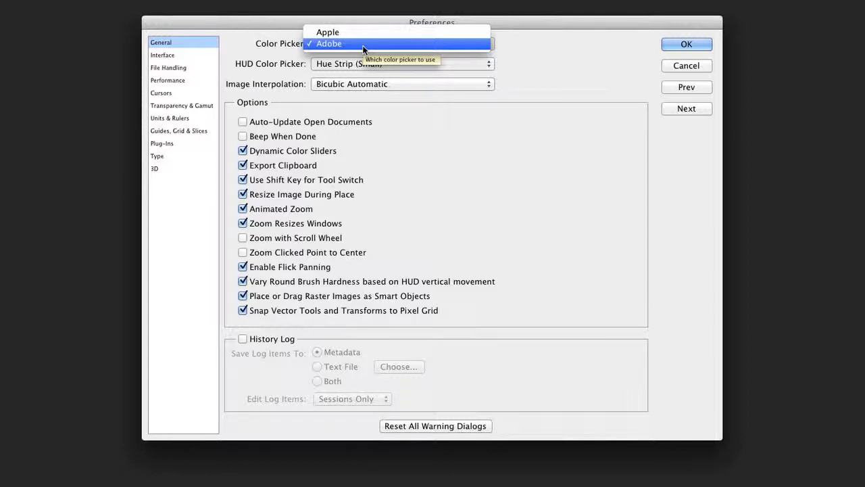
click(330, 43)
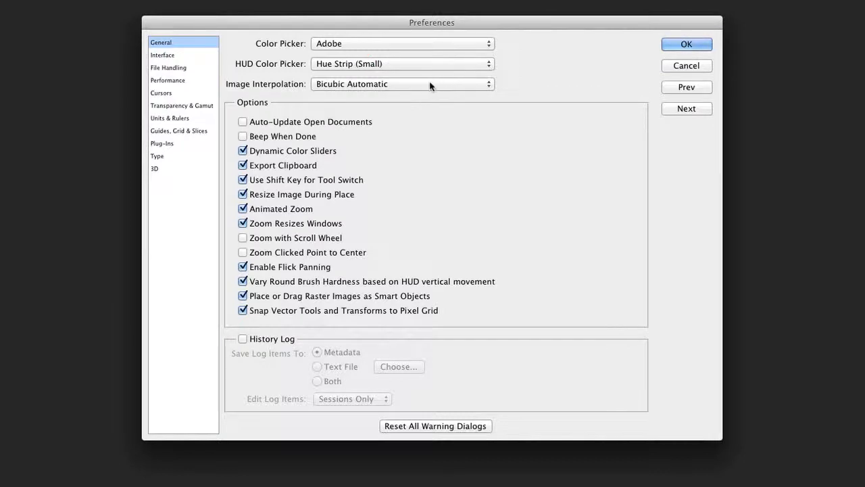
mouse_move(430, 84)
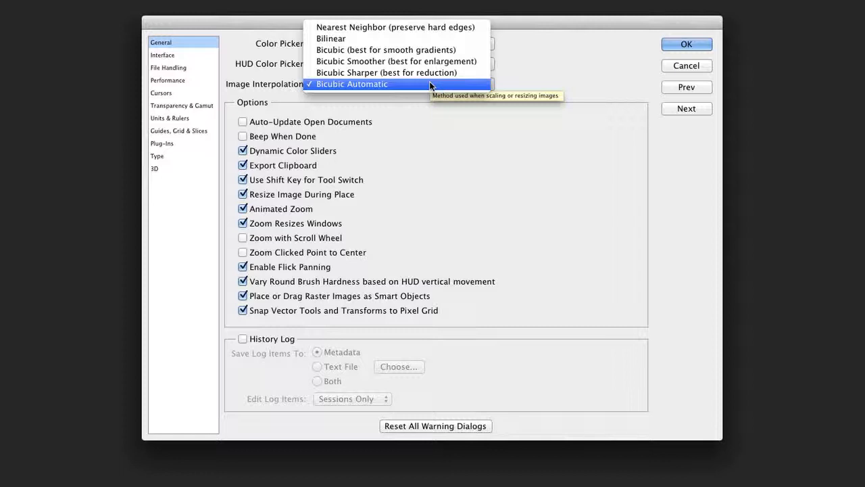
mouse_move(457, 142)
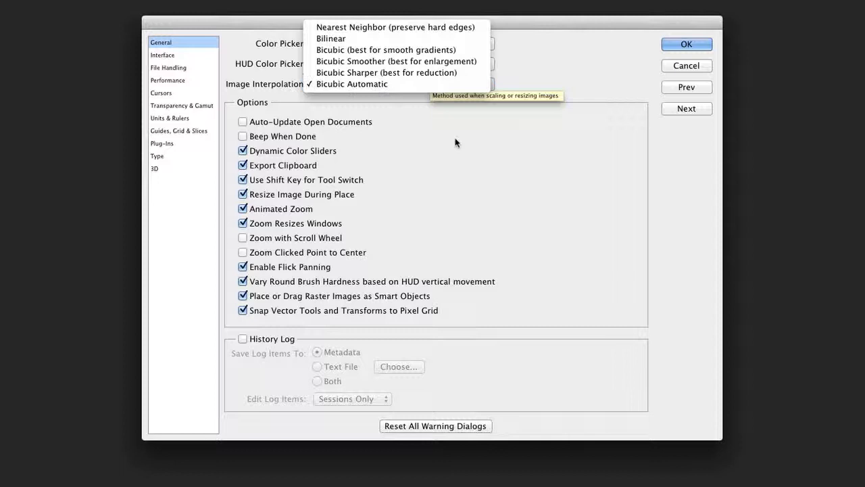
click(351, 84)
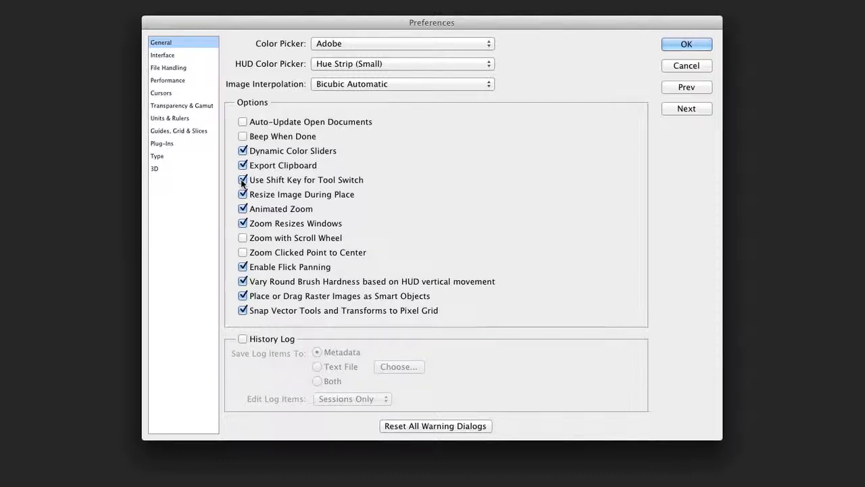
mouse_move(243, 180)
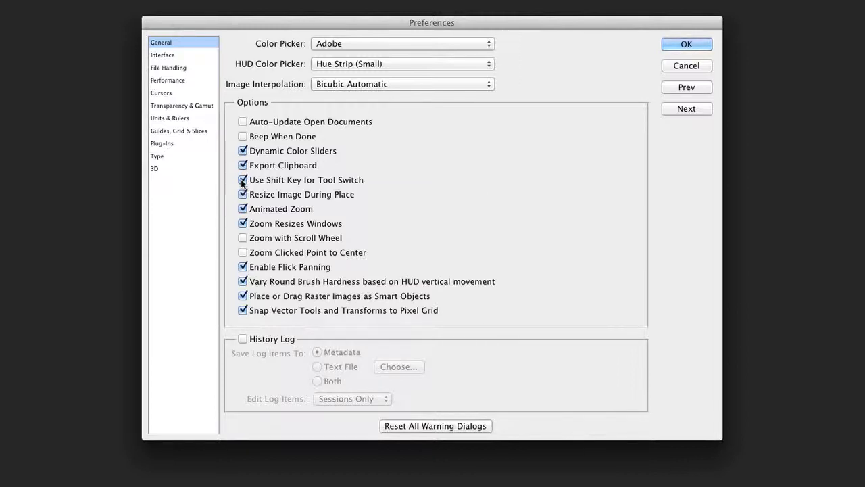
Turn off Shift-key tool switching, turn on scroll-wheel zoom and the History Log.
click(244, 179)
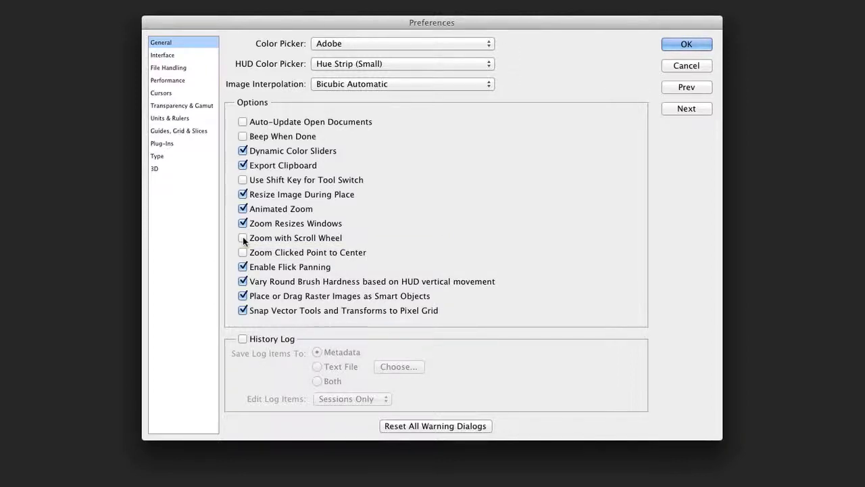
click(243, 238)
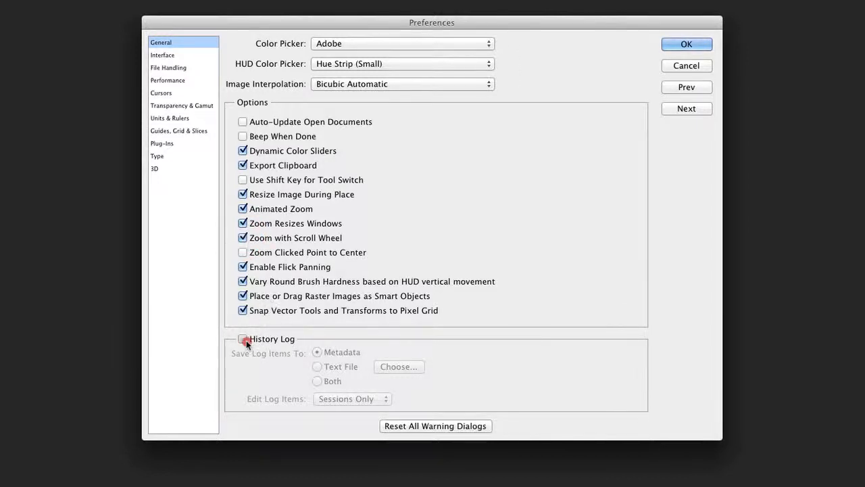
click(243, 338)
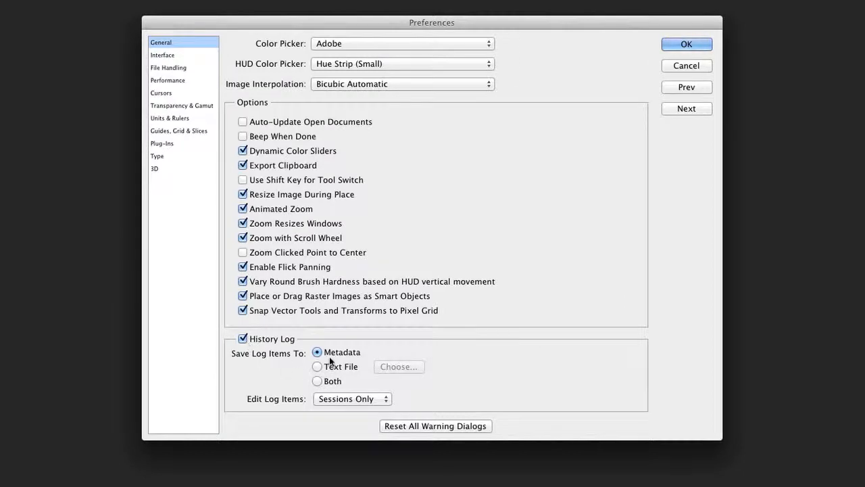
mouse_move(330, 363)
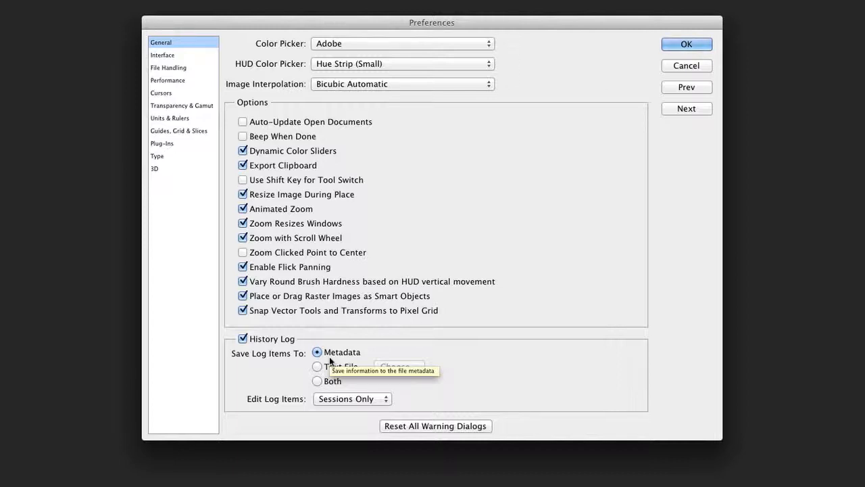
mouse_move(200, 86)
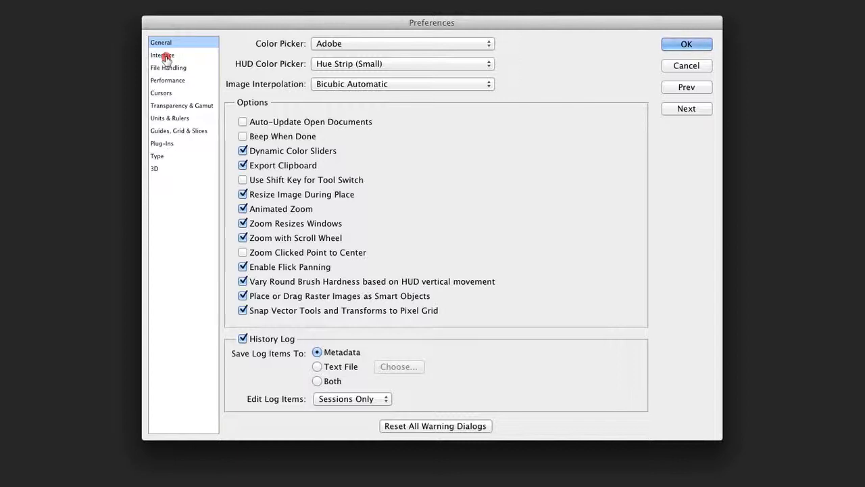
Switch to Interface preferences and choose the medium-dark colour theme.
click(162, 54)
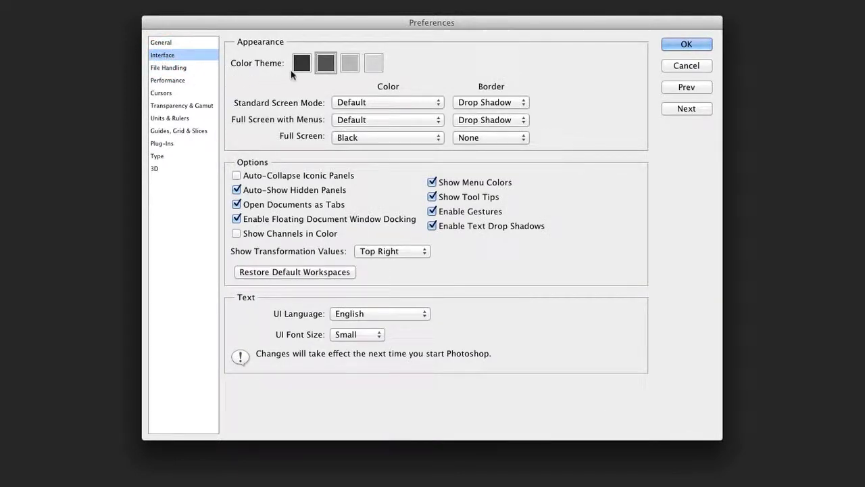
mouse_move(399, 71)
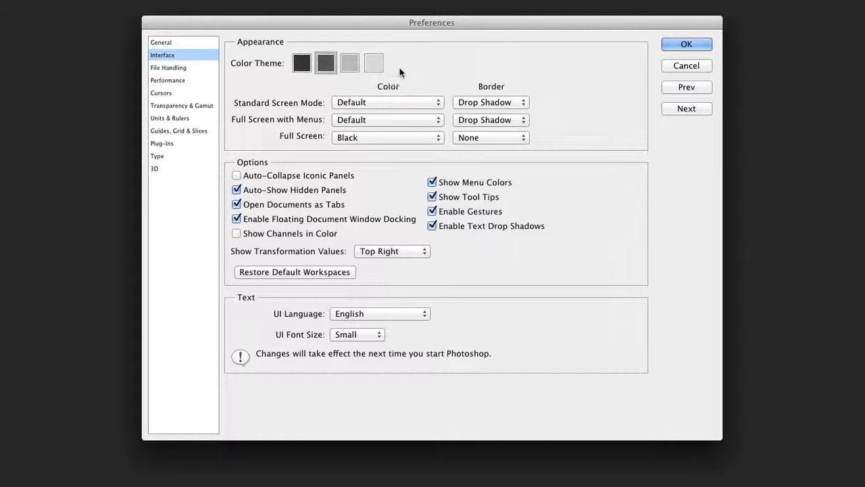
click(324, 63)
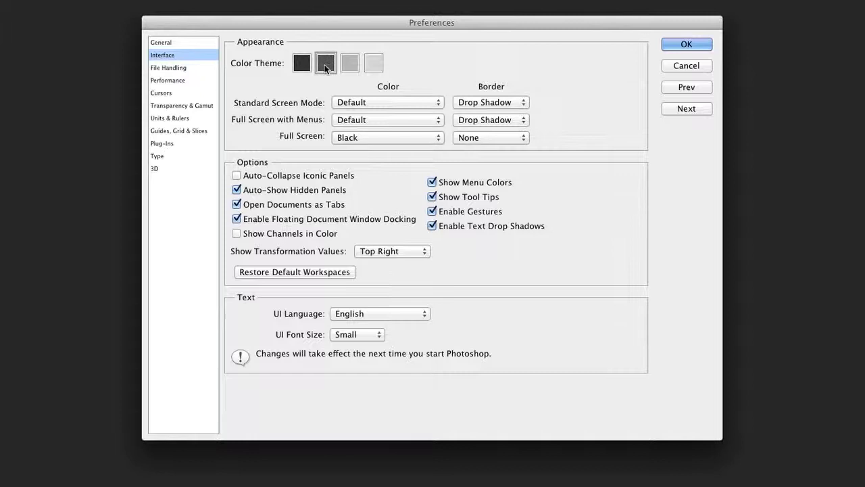
click(325, 63)
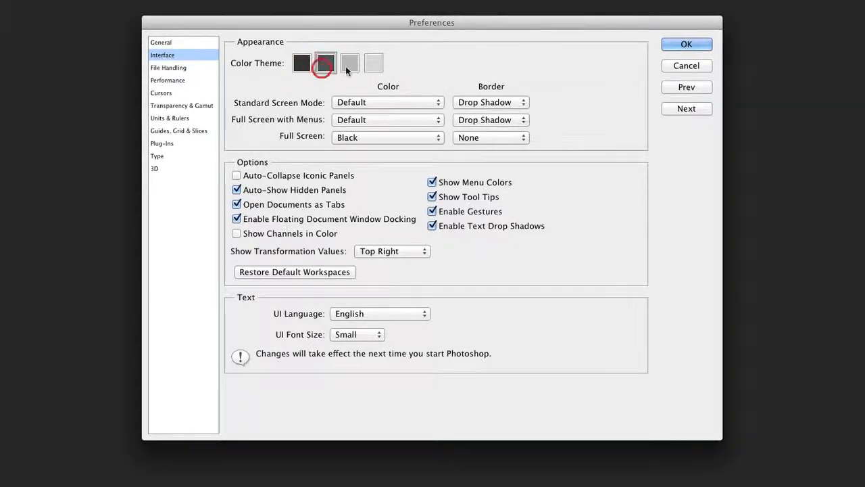
click(325, 64)
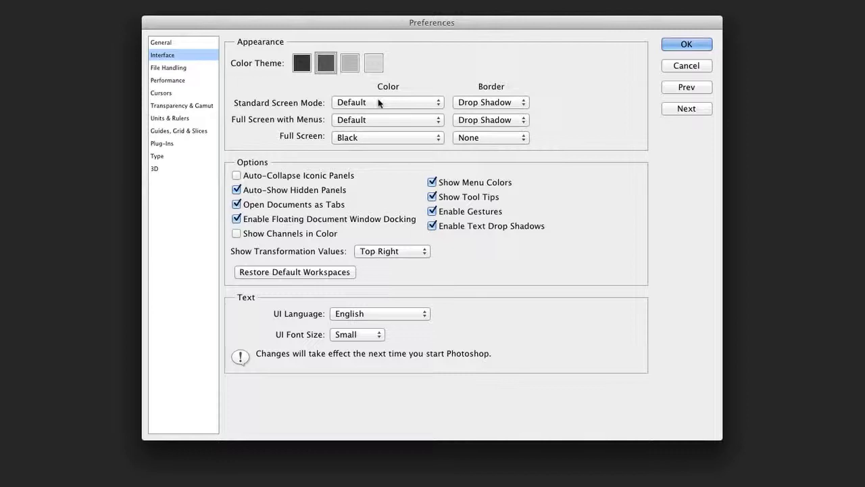
mouse_move(373, 122)
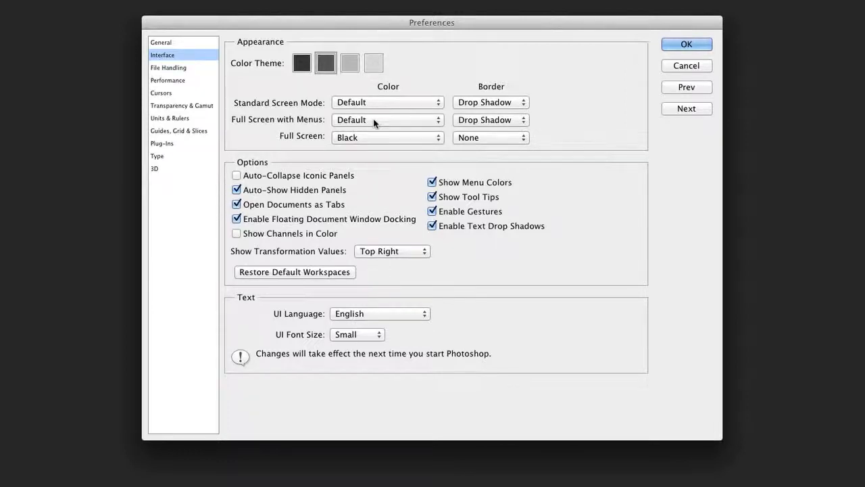
Make the full screen background Dark Gray and the UI font size Medium.
click(387, 138)
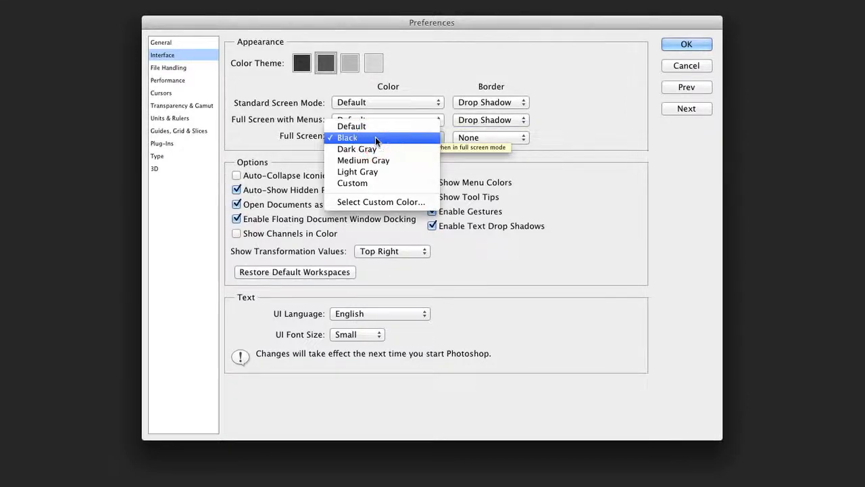
mouse_move(357, 149)
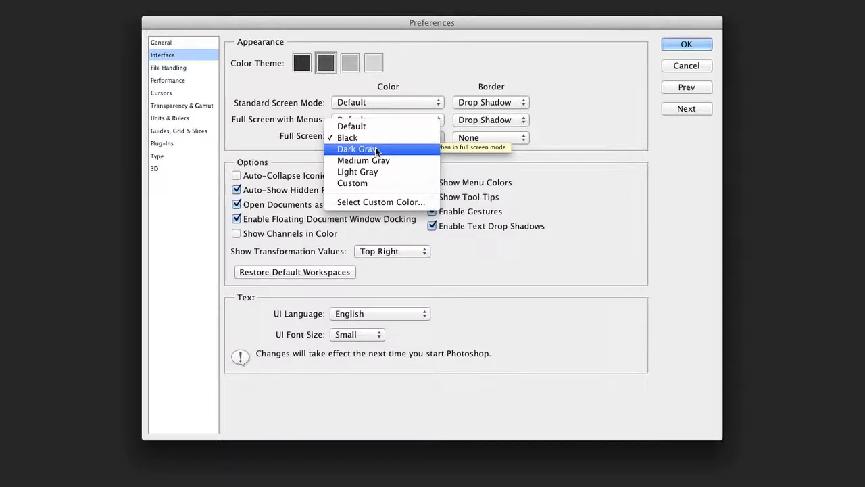
click(356, 149)
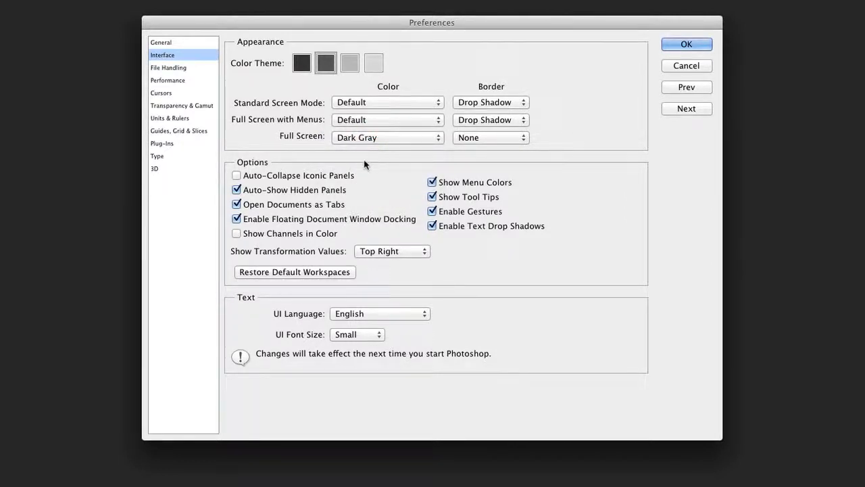
mouse_move(463, 200)
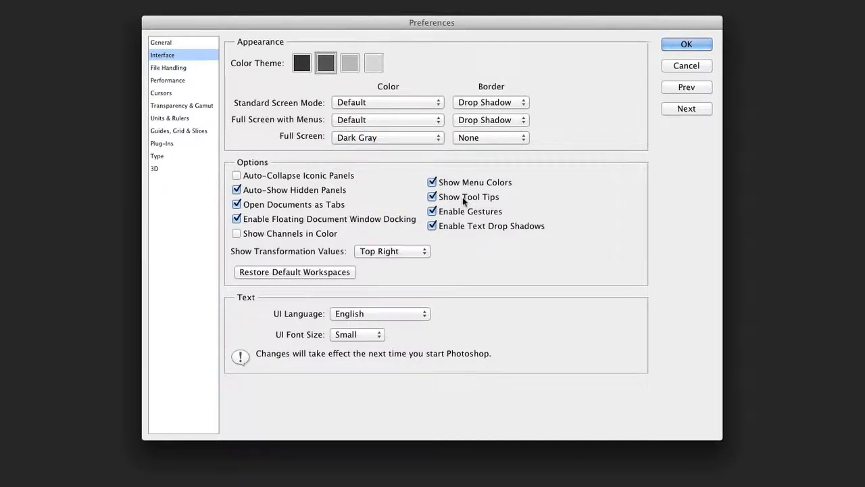
mouse_move(464, 197)
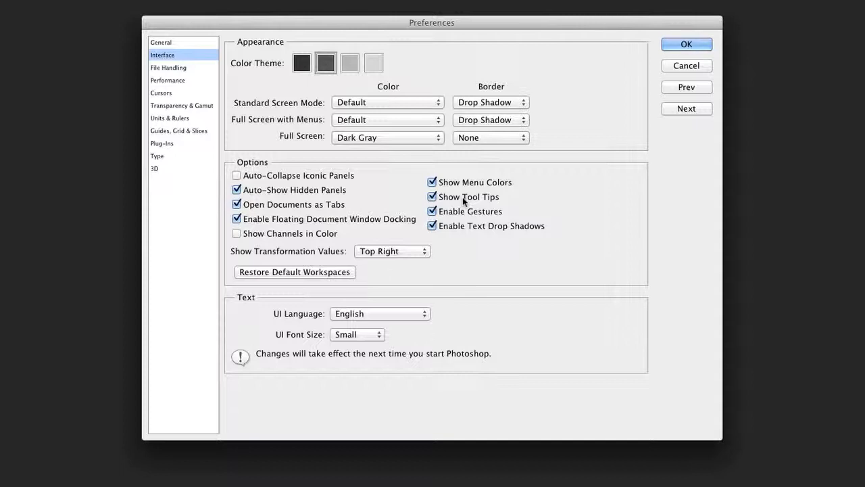
mouse_move(339, 233)
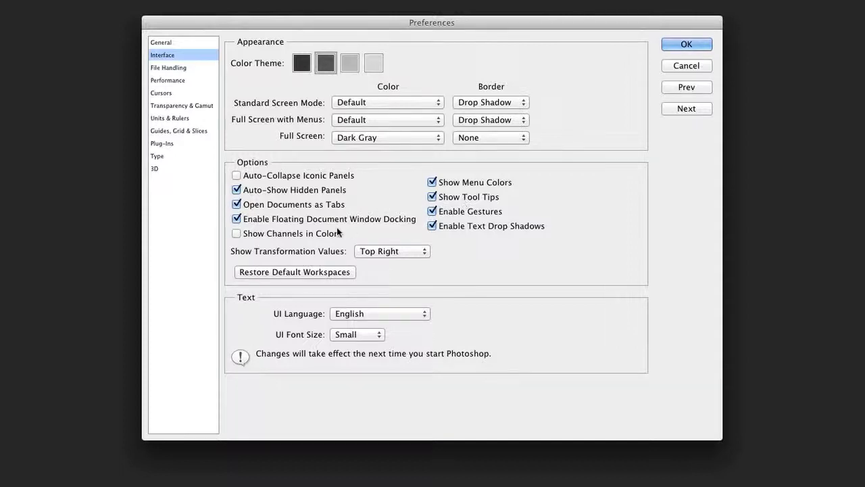
mouse_move(313, 238)
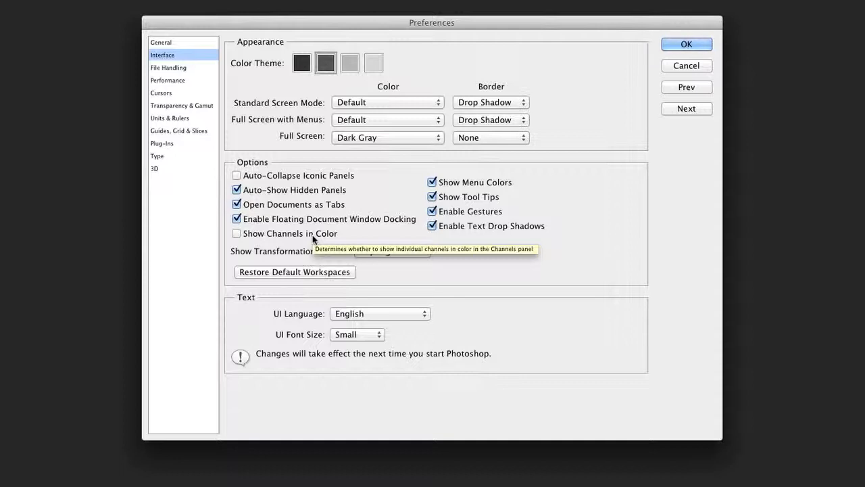
mouse_move(367, 314)
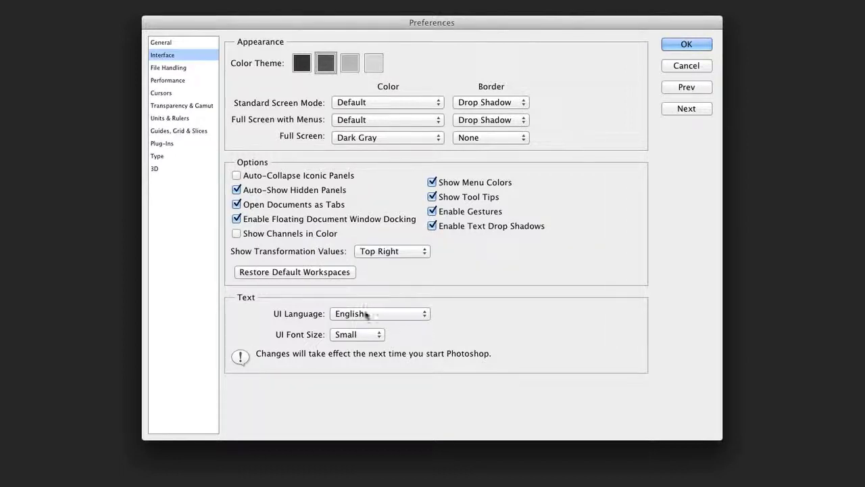
click(357, 334)
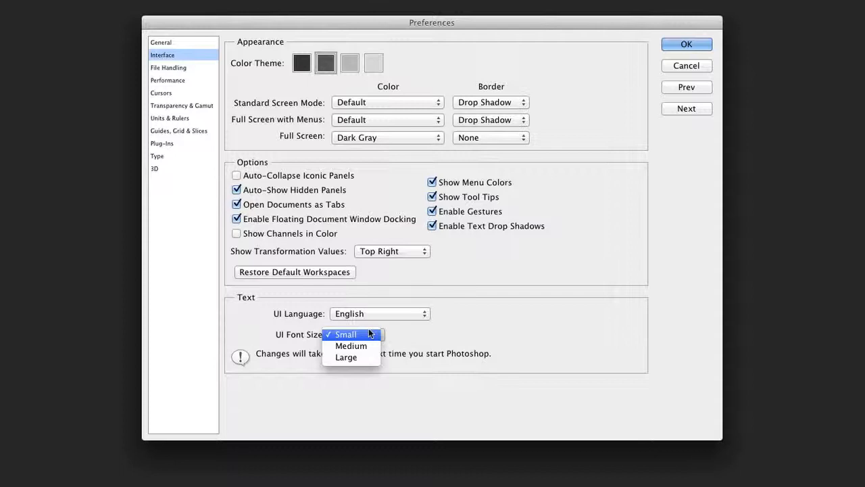
click(345, 334)
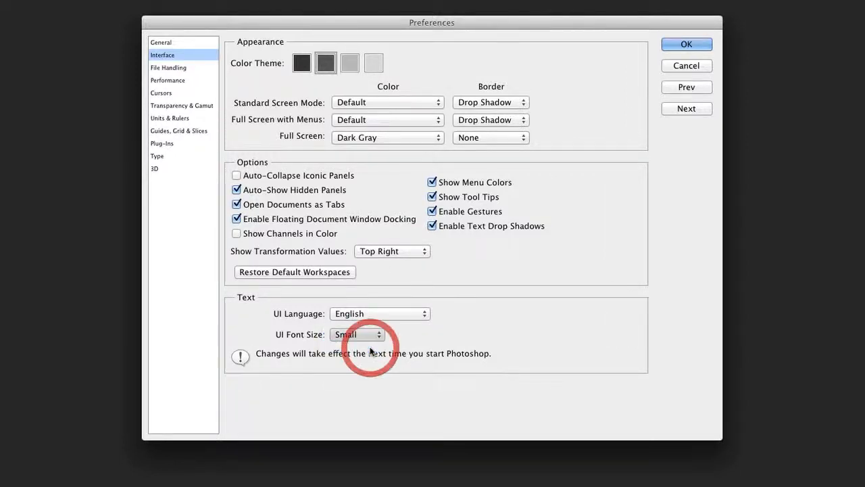
click(357, 334)
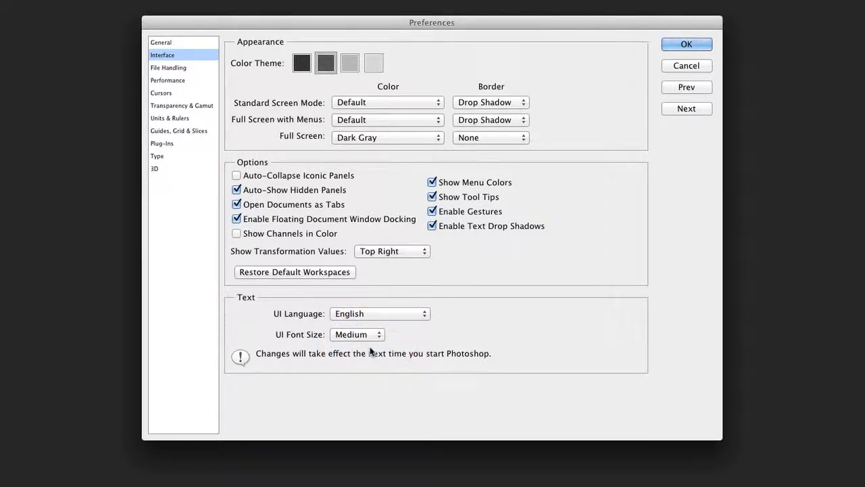
mouse_move(397, 340)
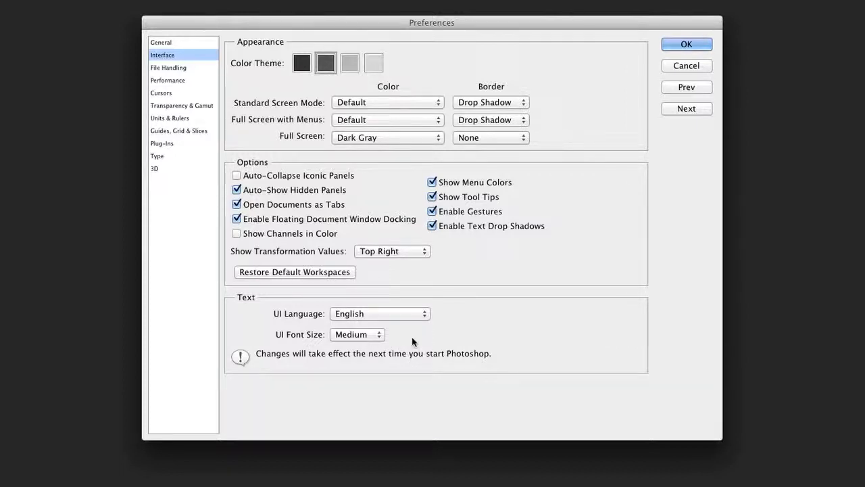
mouse_move(419, 335)
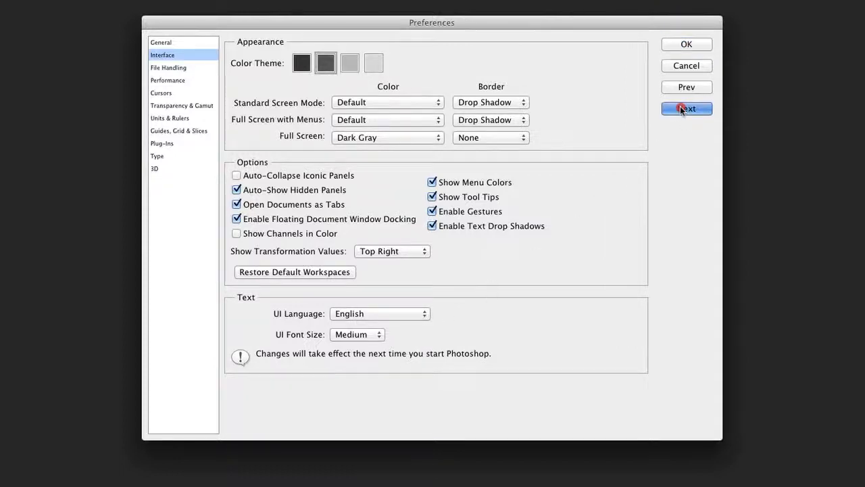
In File Handling, keep previews Always Save, autosave every 5 Minutes, skip the layered TIFF prompt.
click(687, 109)
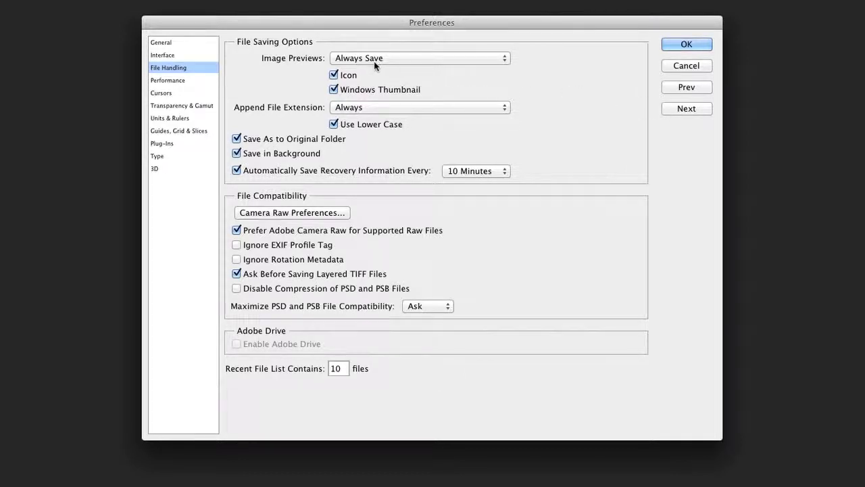
mouse_move(376, 58)
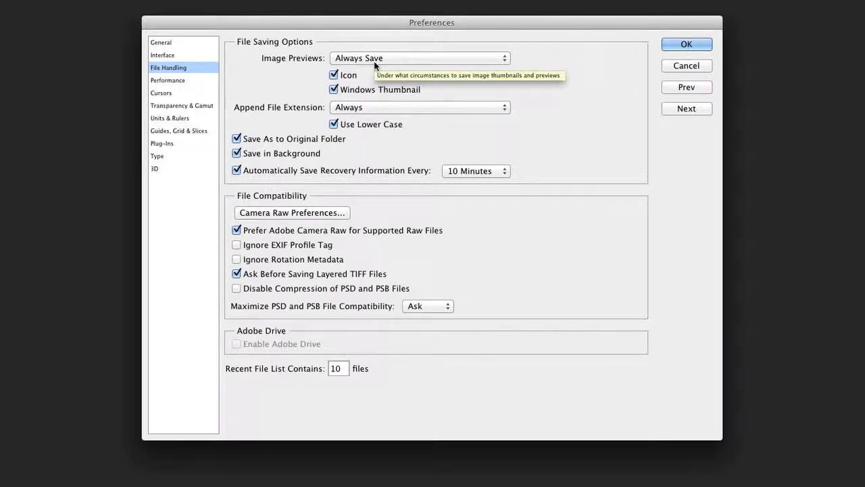
mouse_move(376, 108)
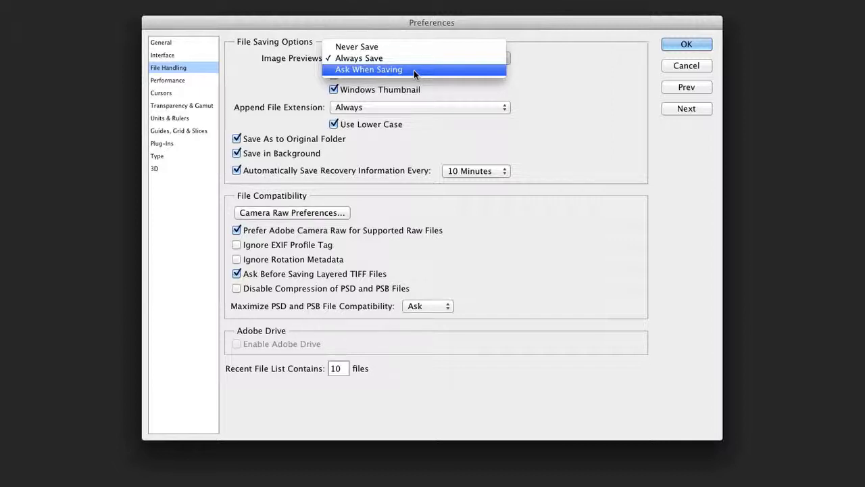
mouse_move(575, 111)
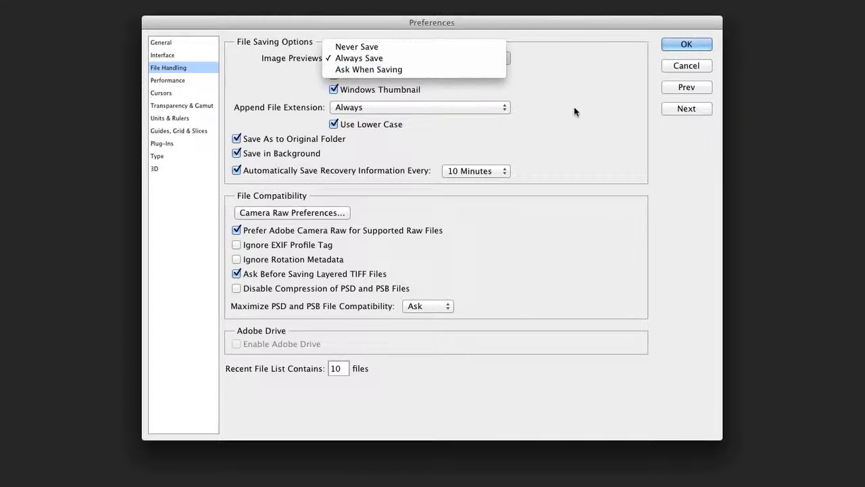
click(358, 57)
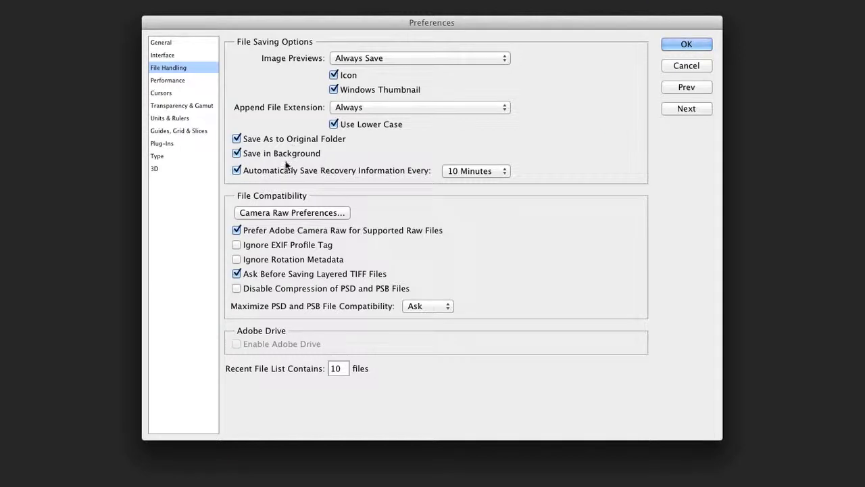
mouse_move(268, 179)
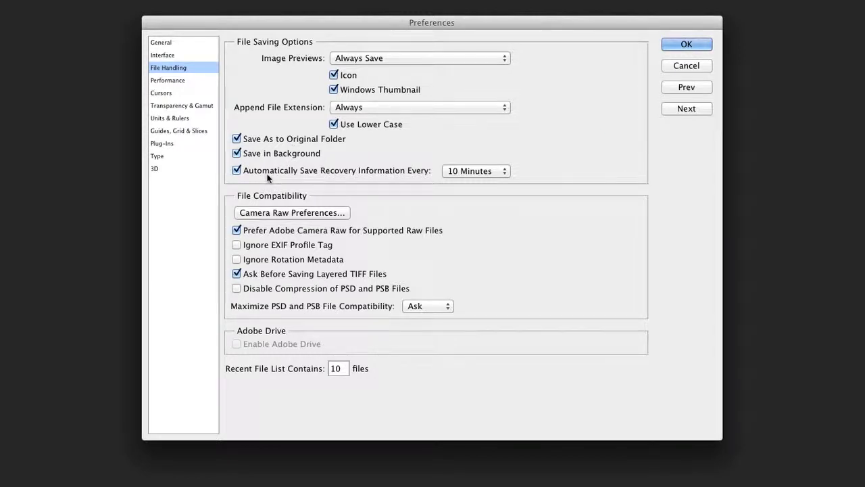
mouse_move(268, 177)
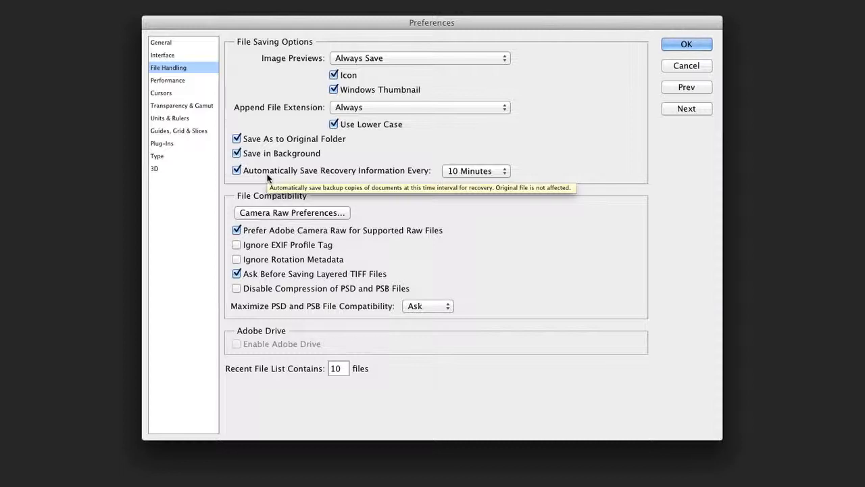
mouse_move(468, 192)
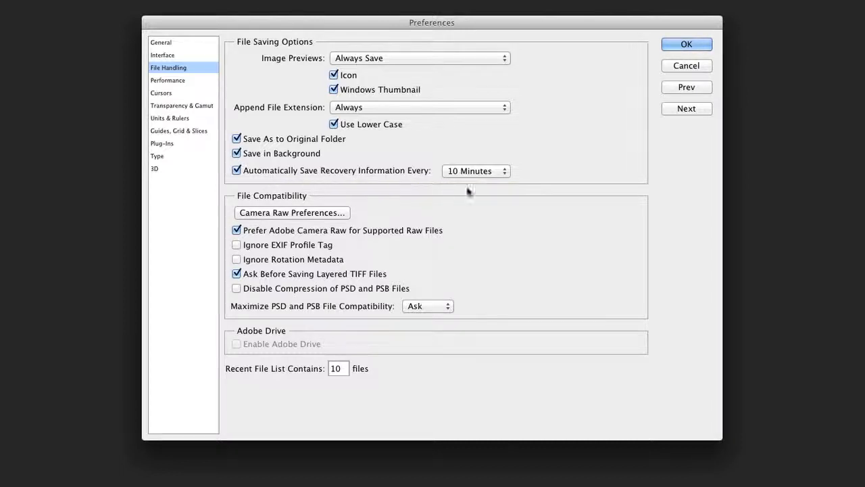
click(476, 170)
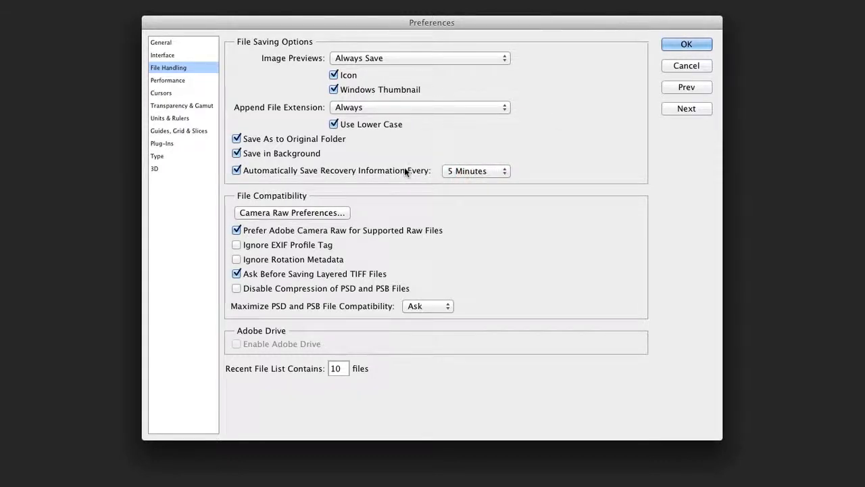
mouse_move(406, 171)
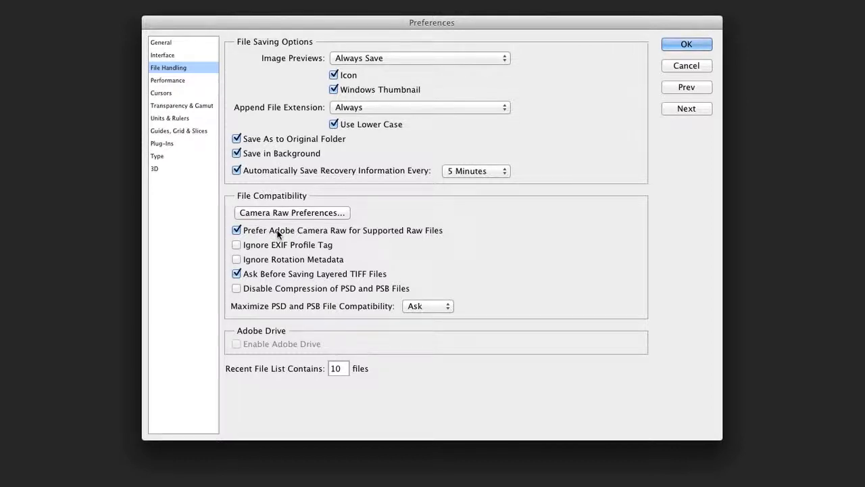
mouse_move(277, 233)
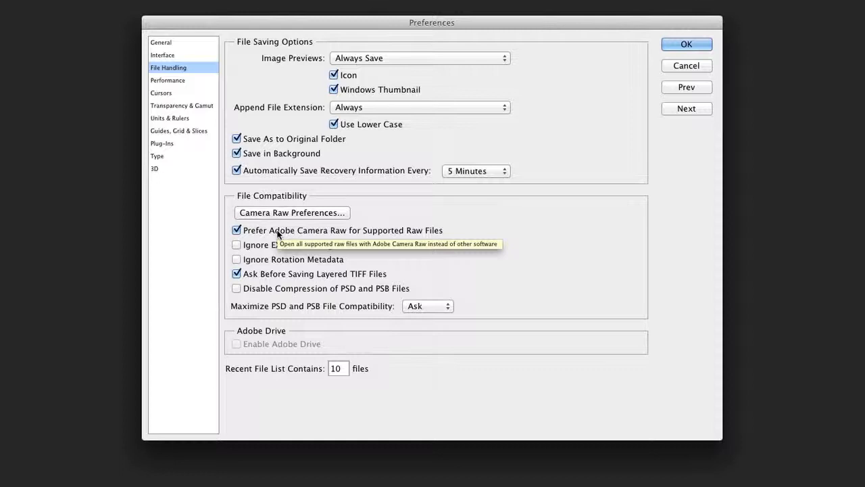
mouse_move(300, 233)
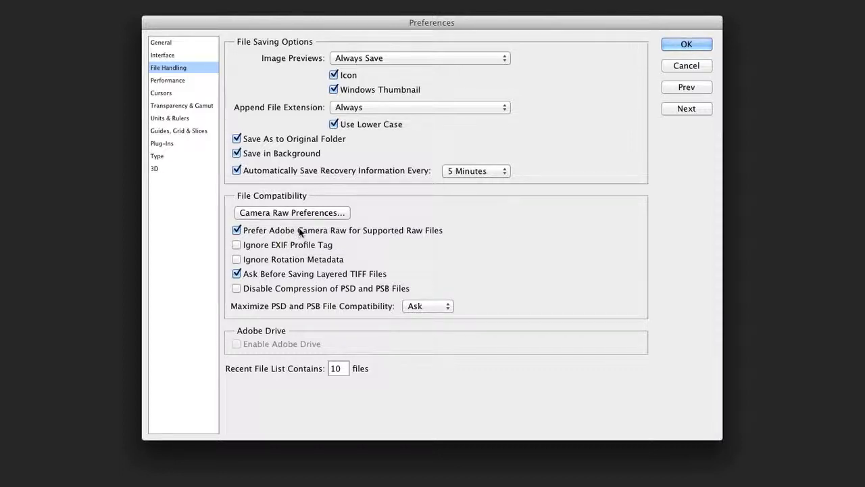
mouse_move(289, 283)
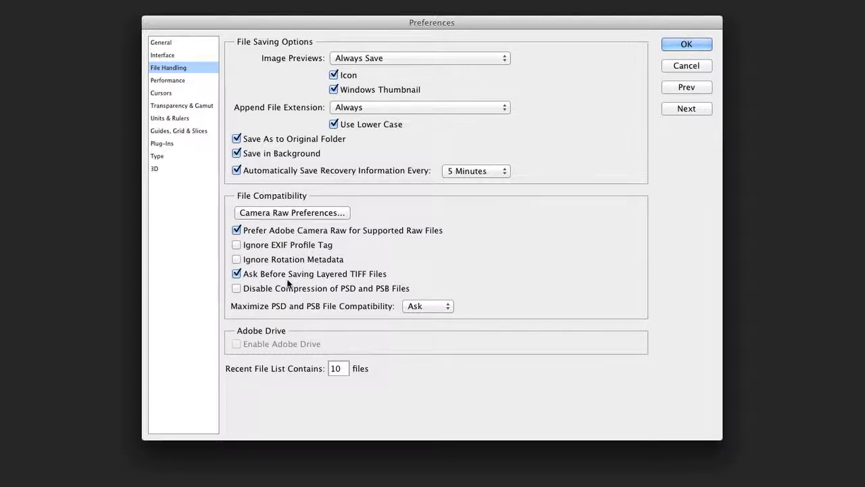
mouse_move(289, 283)
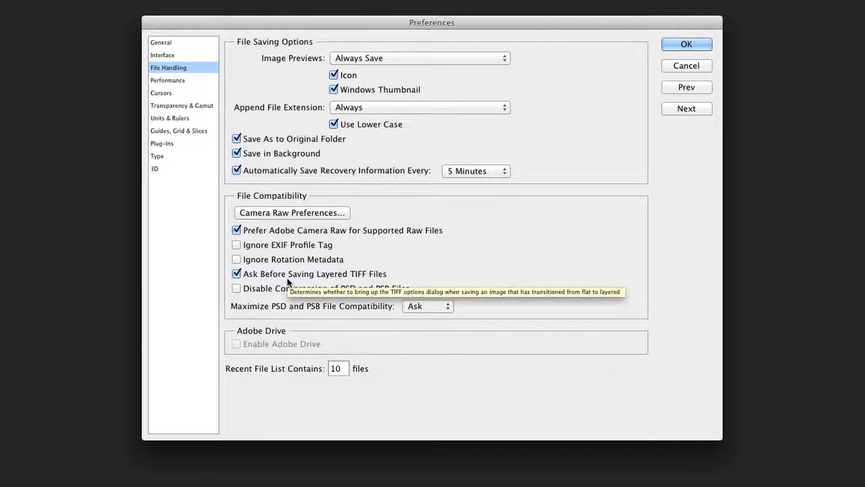
mouse_move(287, 280)
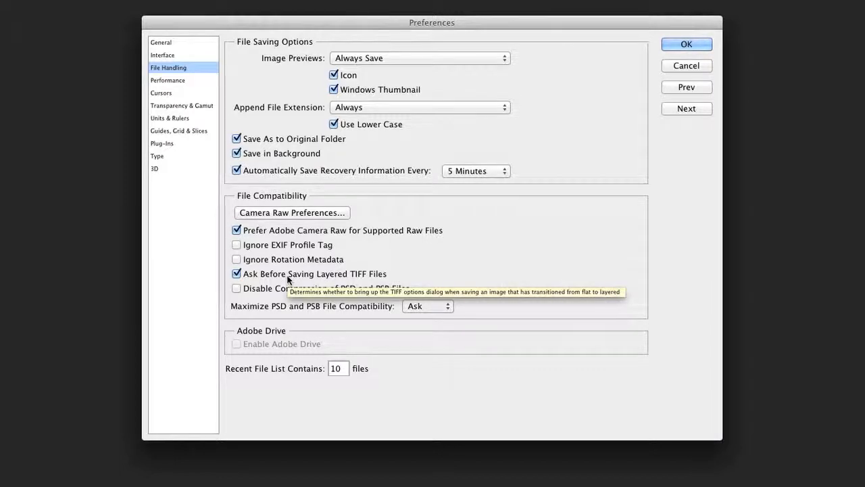
click(236, 273)
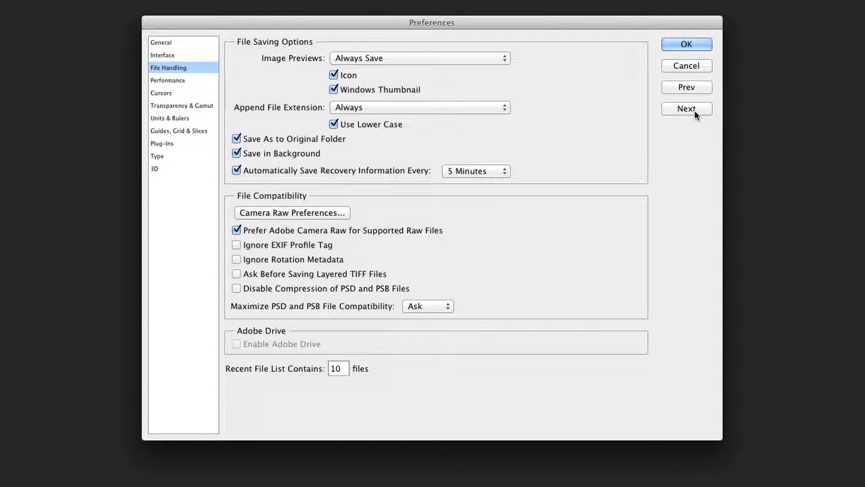
click(687, 108)
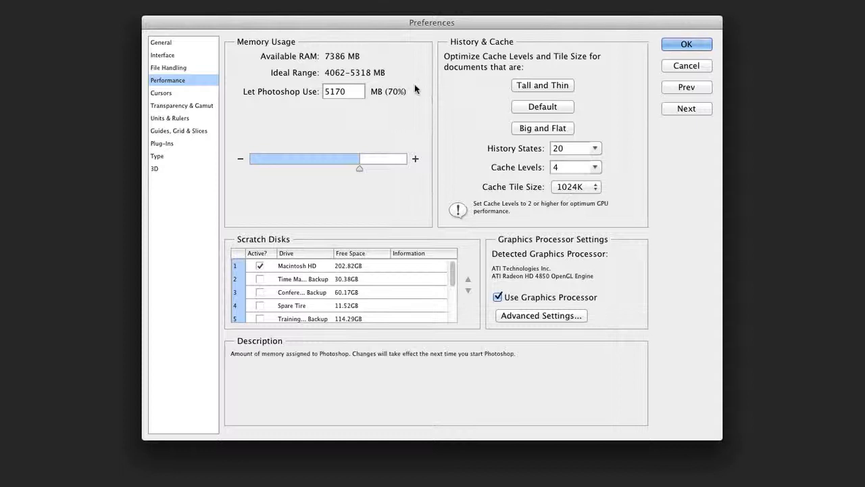
mouse_move(363, 65)
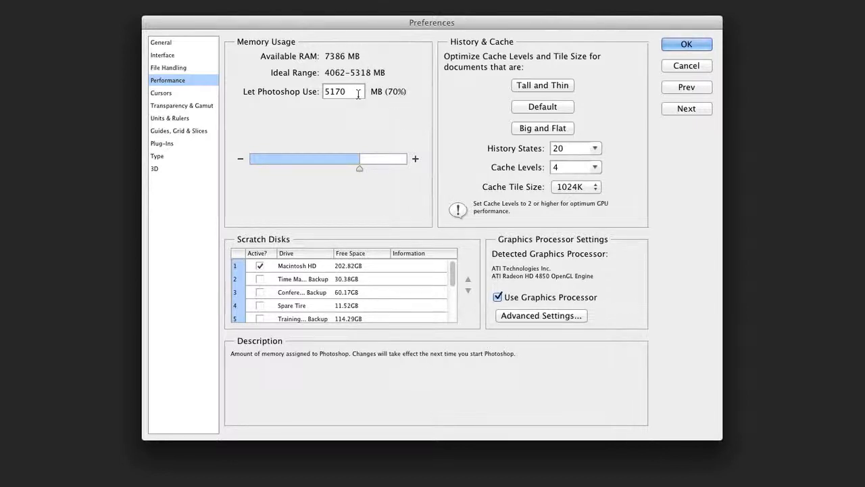
mouse_move(377, 99)
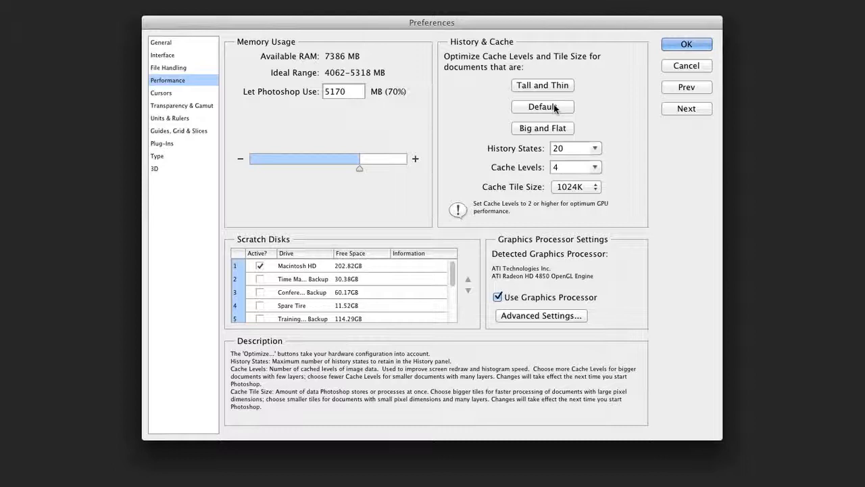
mouse_move(564, 105)
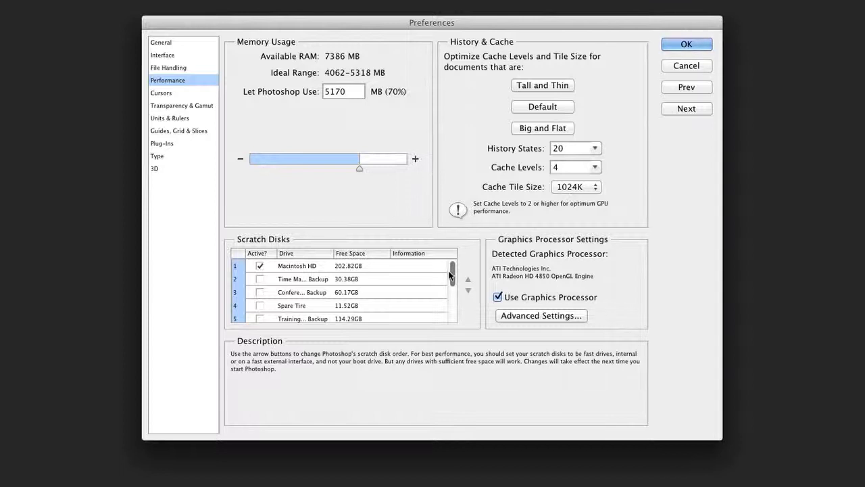
Use the Training Backup drive as the scratch disk in Performance preferences.
scroll(down, 3)
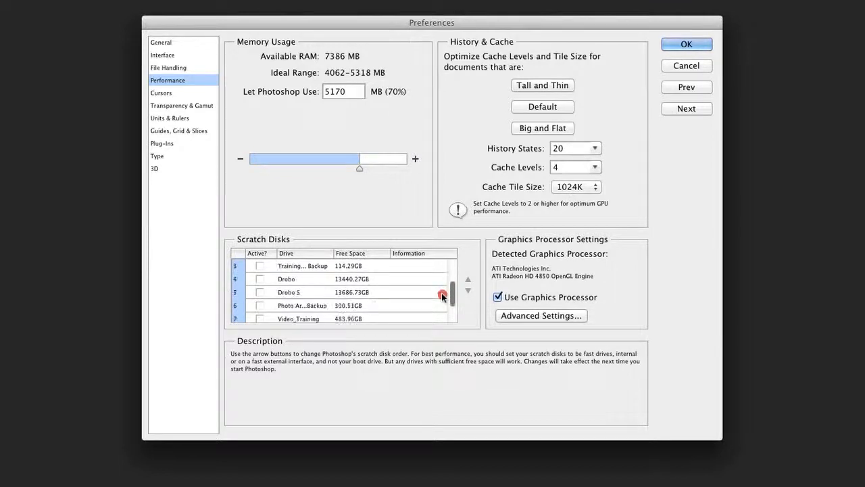
scroll(up, 3)
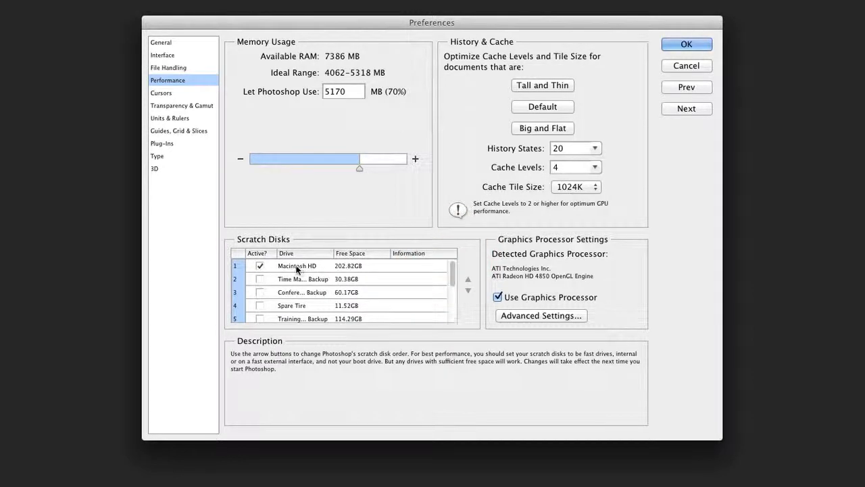
mouse_move(444, 291)
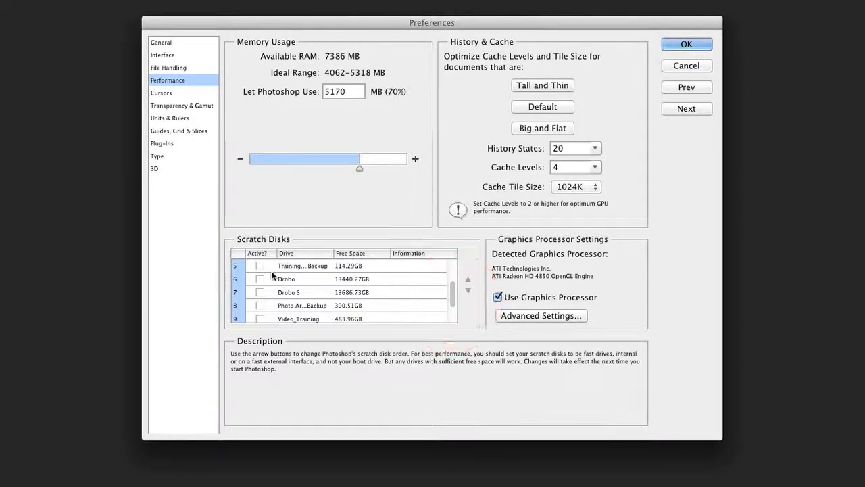
click(260, 265)
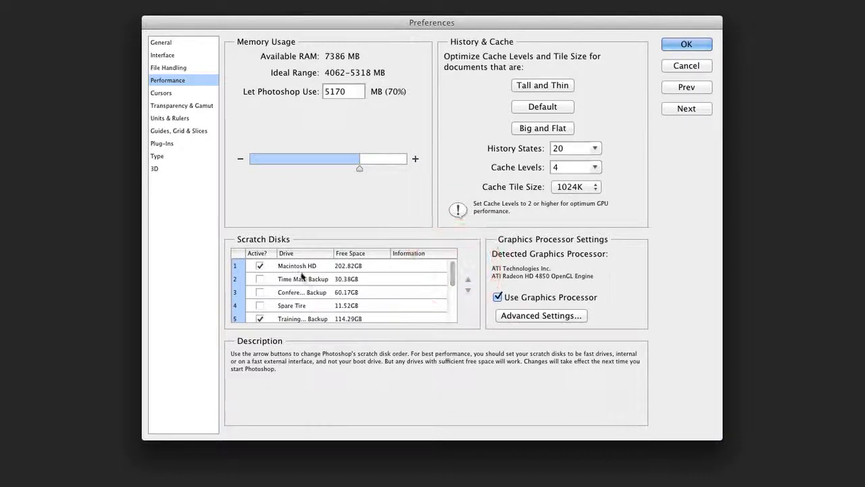
click(259, 265)
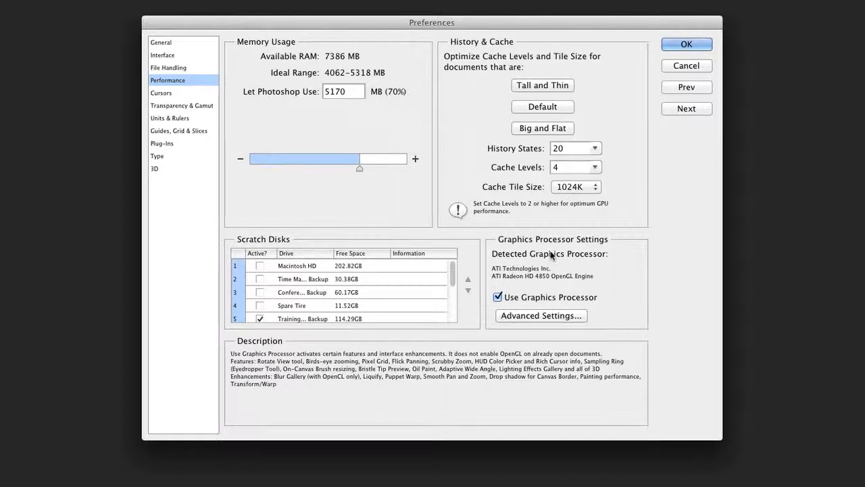
mouse_move(562, 259)
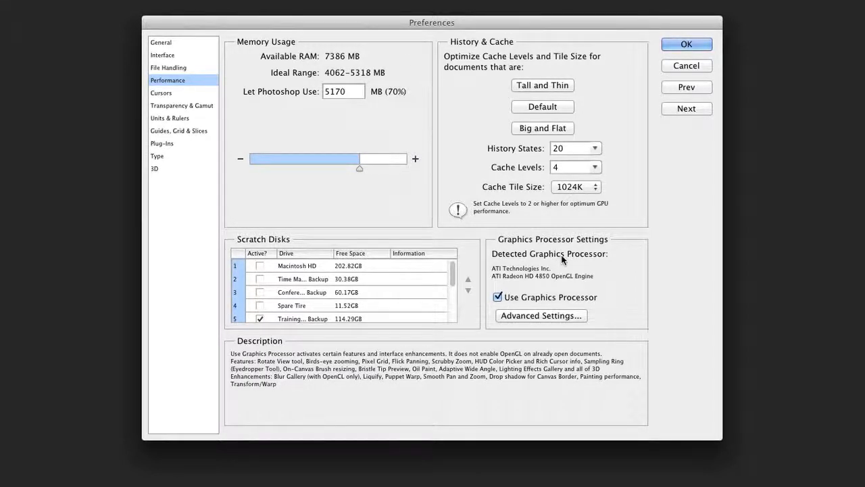
mouse_move(574, 297)
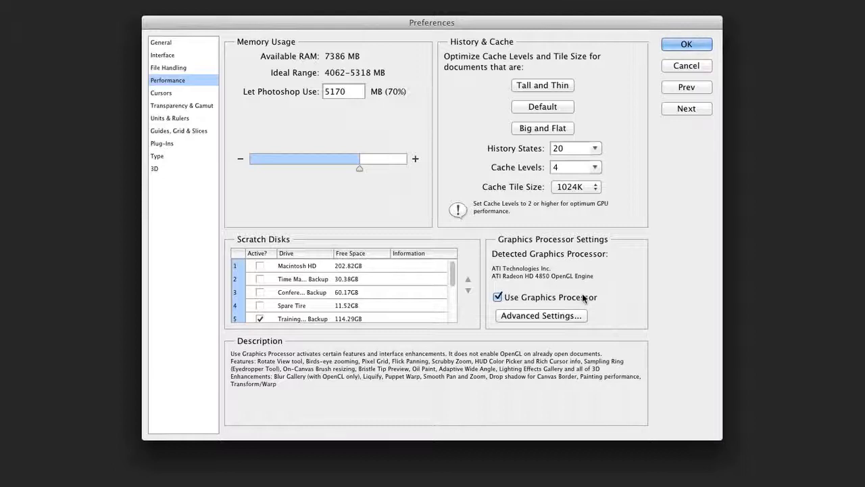
click(687, 108)
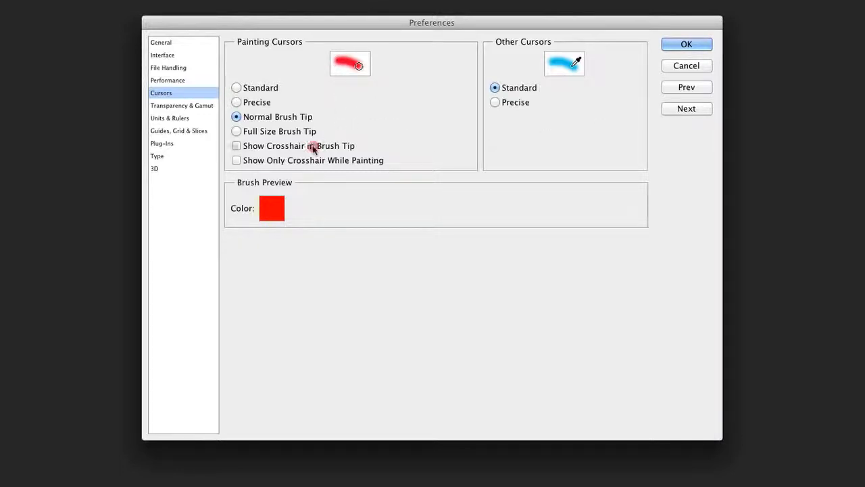
Show a crosshair in the brush tip cursor, then continue to Transparency & Gamut.
click(235, 146)
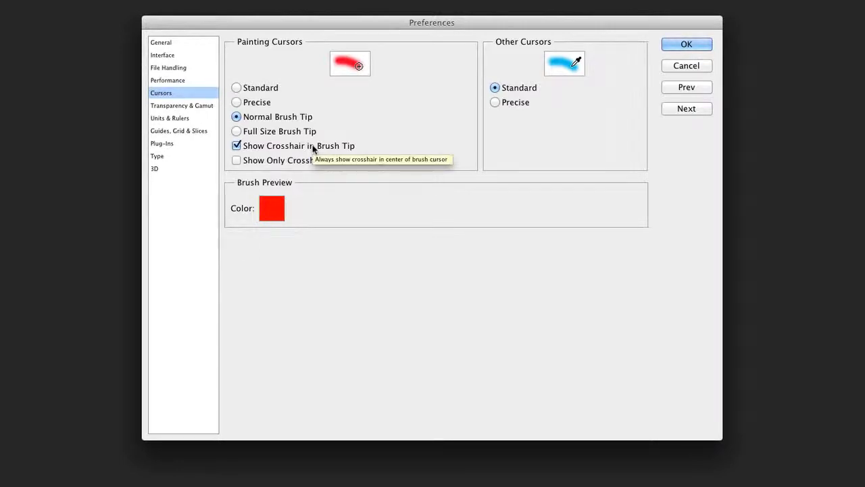
mouse_move(416, 146)
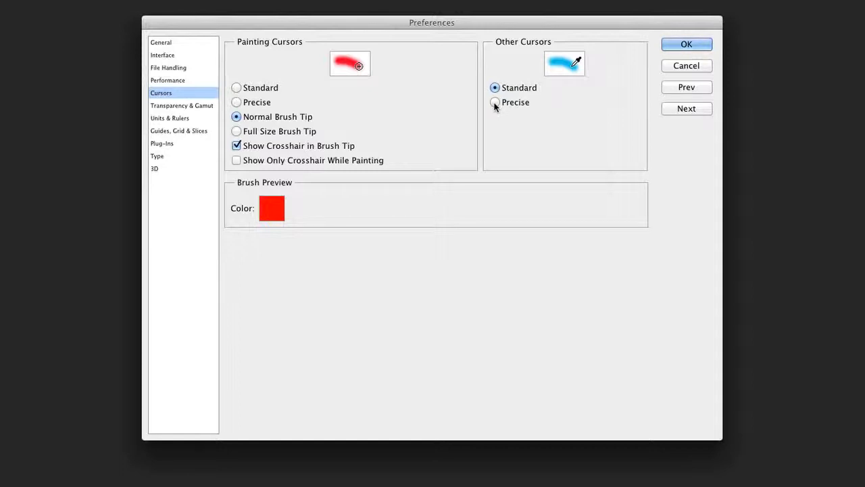
mouse_move(495, 102)
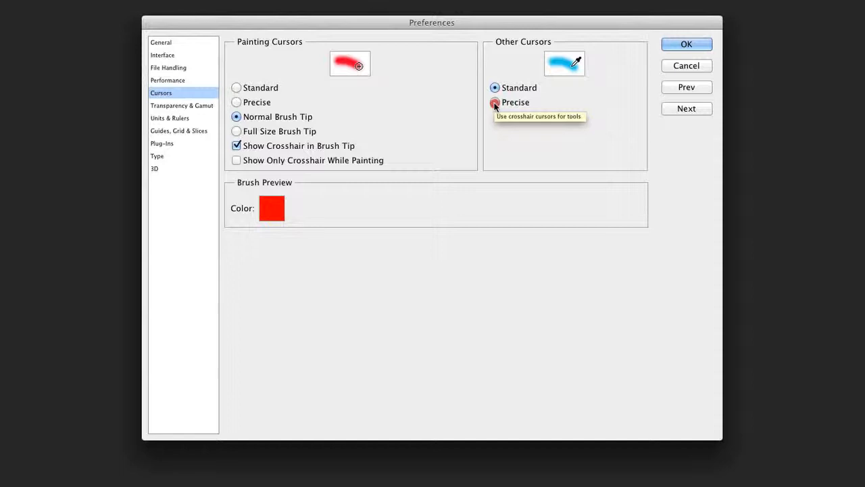
click(494, 103)
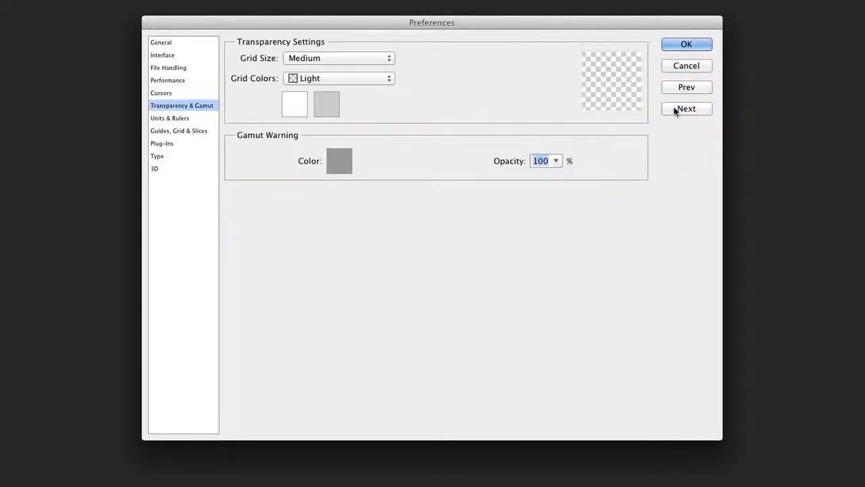
mouse_move(641, 119)
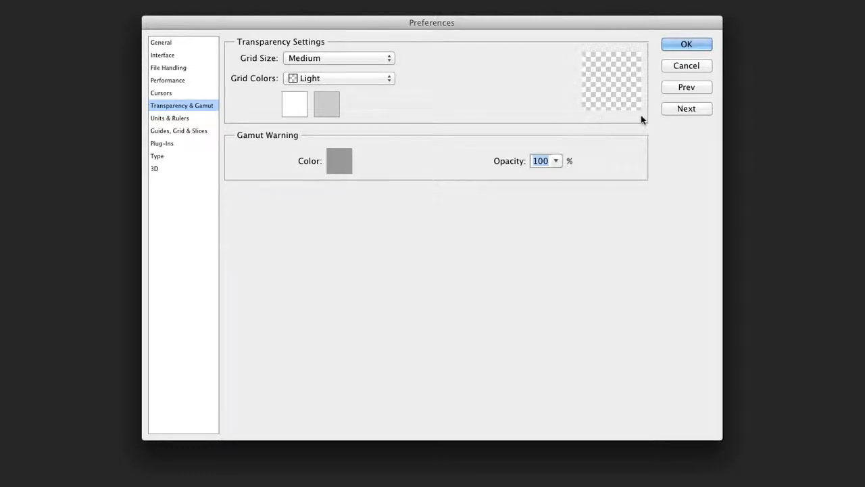
Keep the transparency grid size at Medium and continue to Units & Rulers.
click(338, 57)
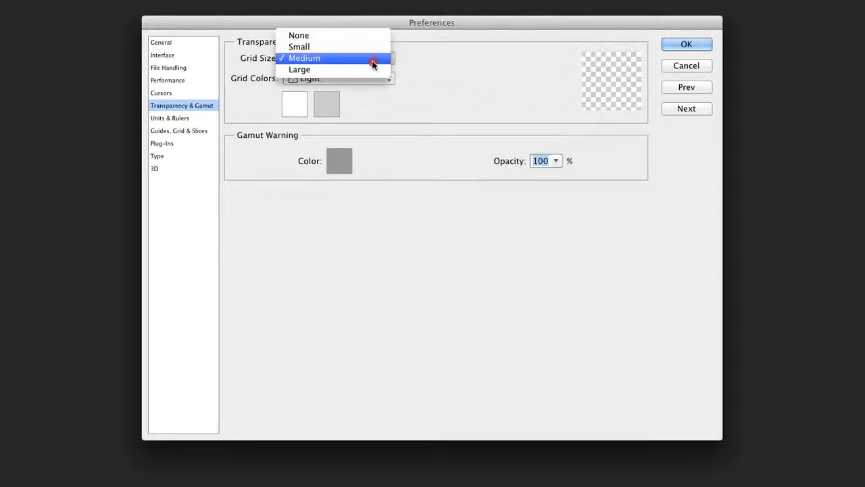
mouse_move(462, 65)
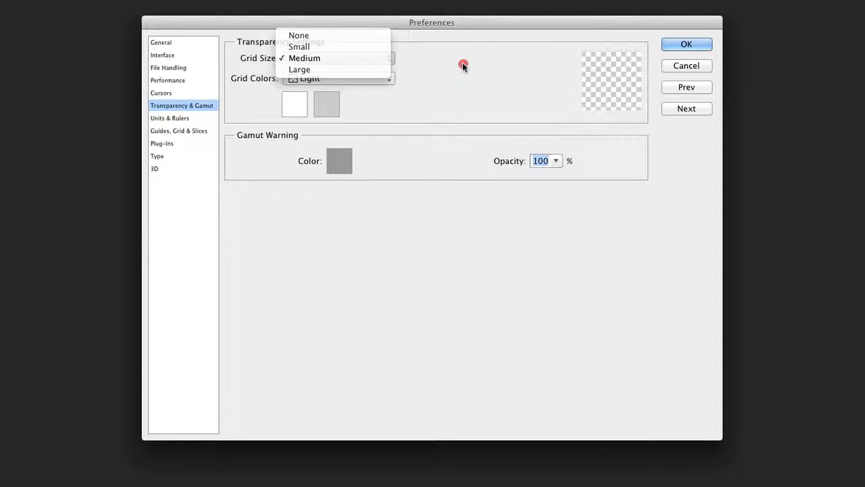
click(305, 56)
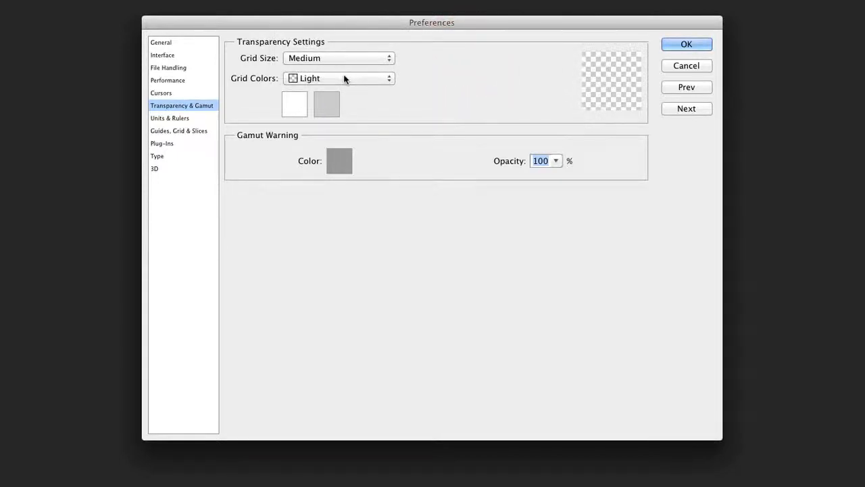
click(687, 108)
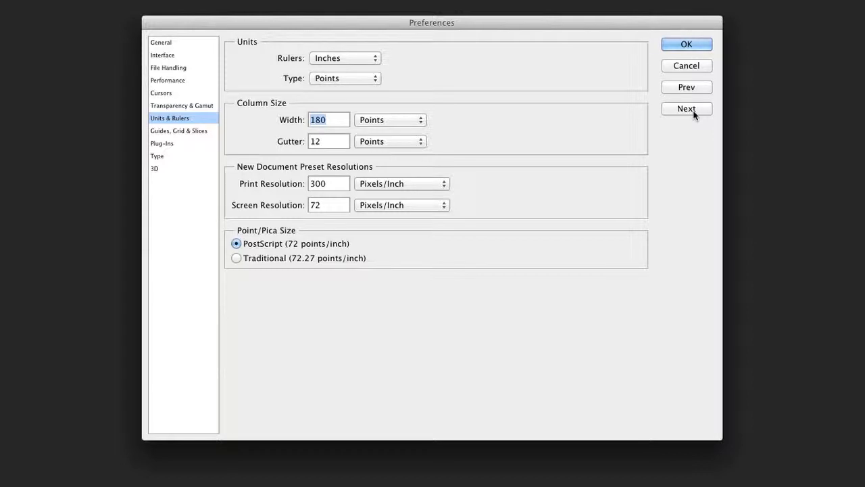
mouse_move(702, 115)
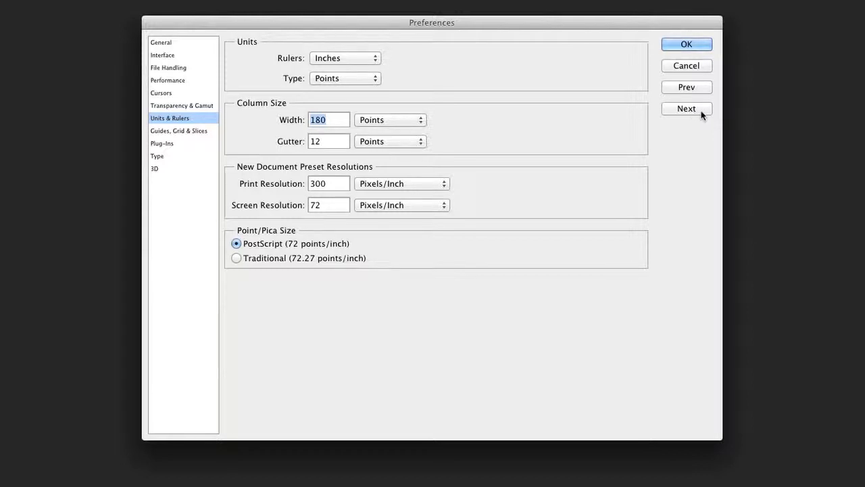
Keep rulers in Inches and set new documents' print resolution to 300 pixels/inch.
click(345, 57)
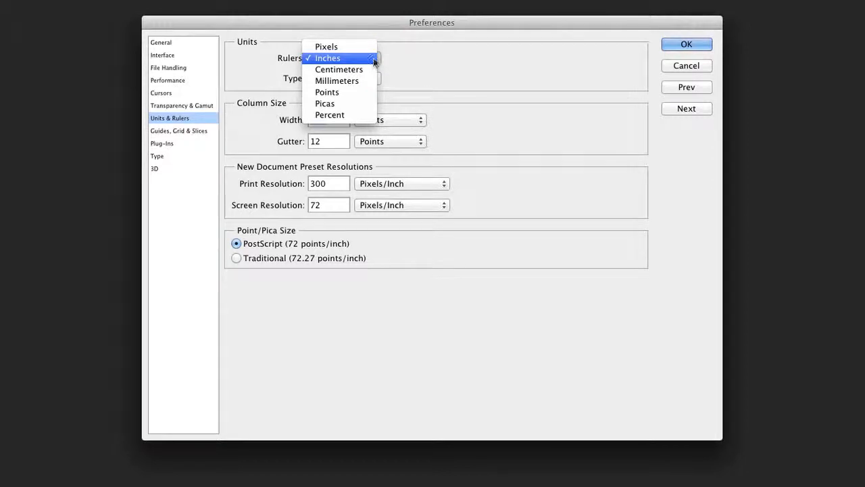
mouse_move(327, 46)
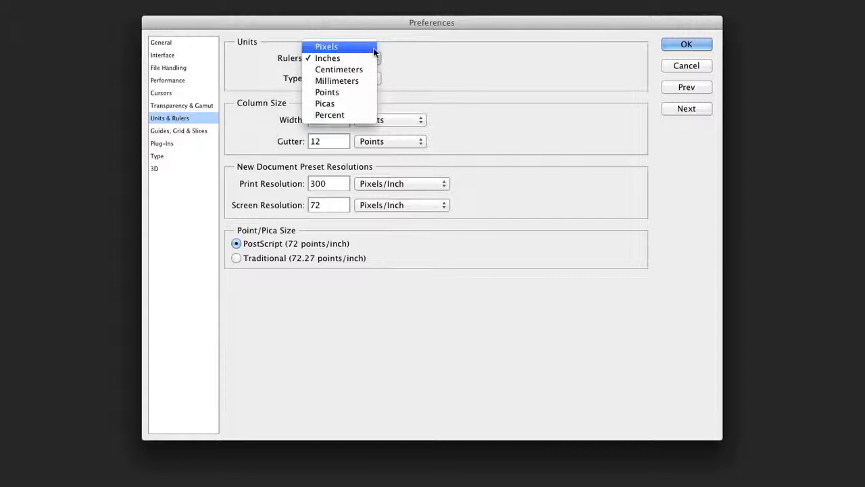
mouse_move(371, 127)
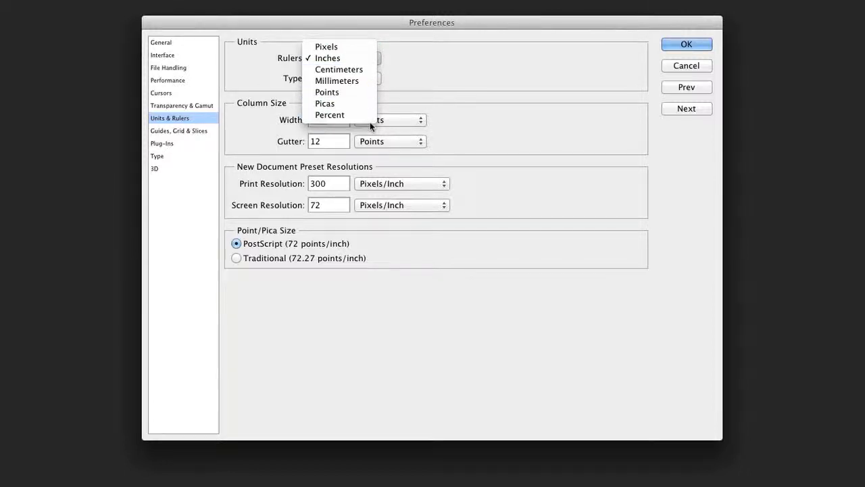
click(327, 57)
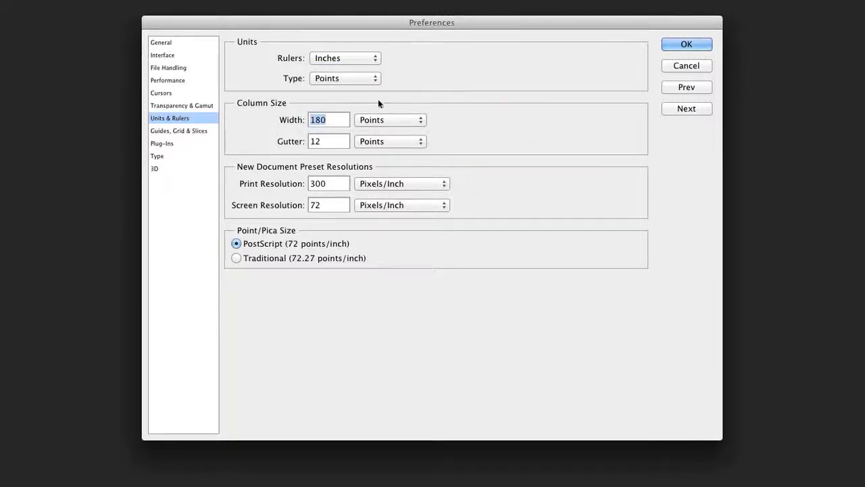
mouse_move(319, 105)
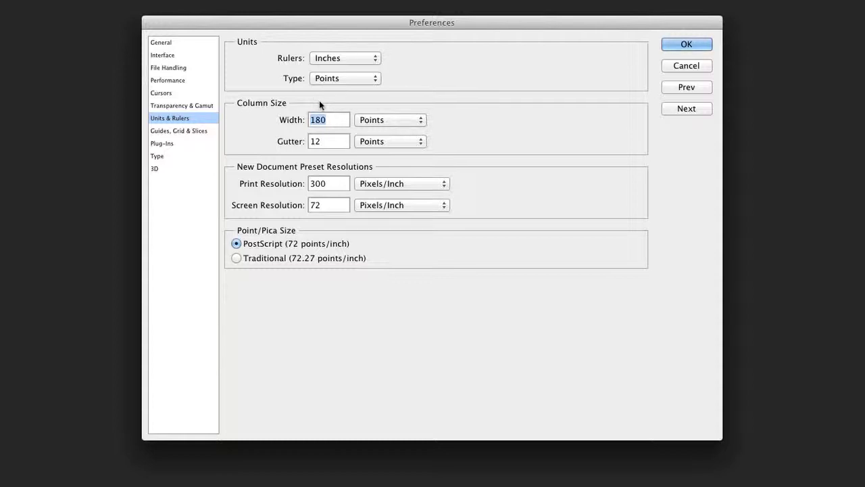
mouse_move(331, 174)
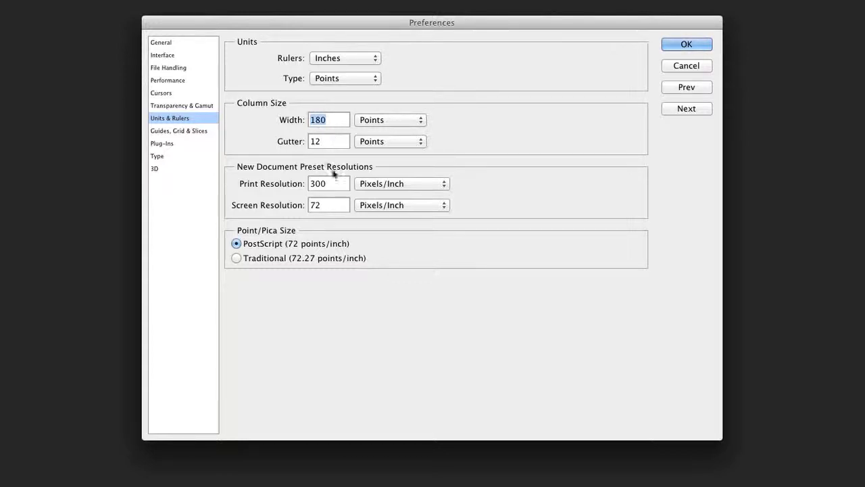
mouse_move(300, 186)
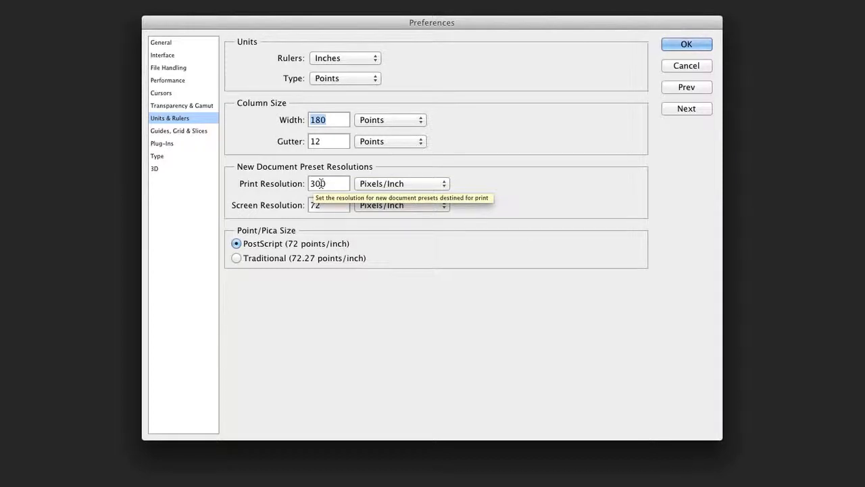
mouse_move(319, 204)
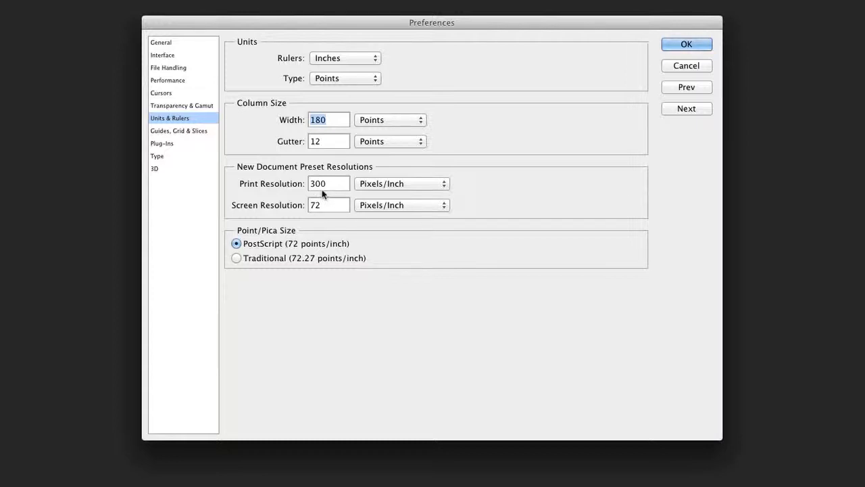
click(317, 184)
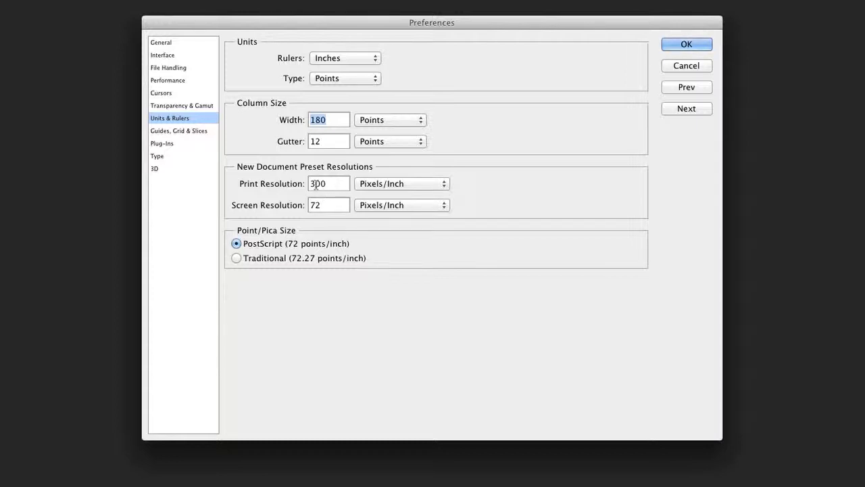
mouse_move(330, 184)
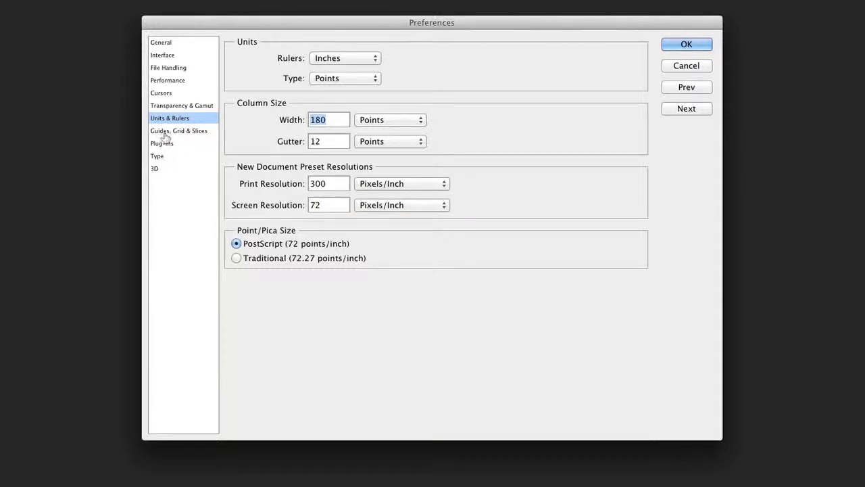
In Guides, Grid & Slices, make guides Light Red and slice lines Light Gray.
click(178, 130)
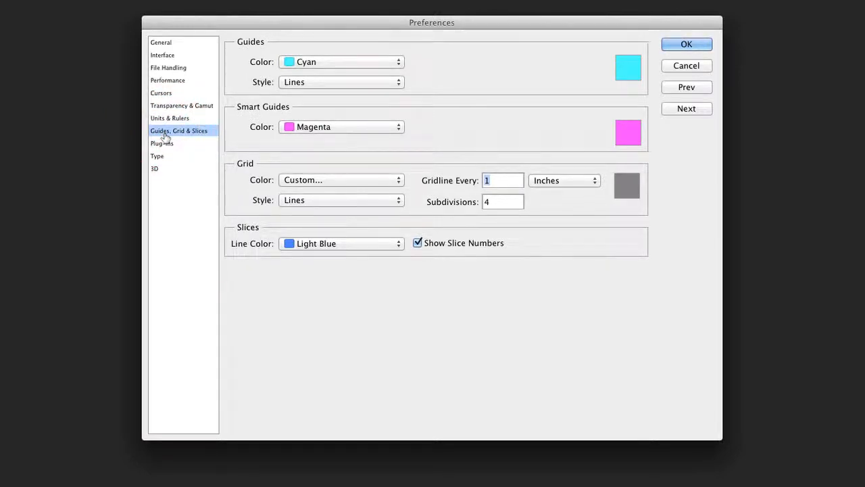
mouse_move(341, 46)
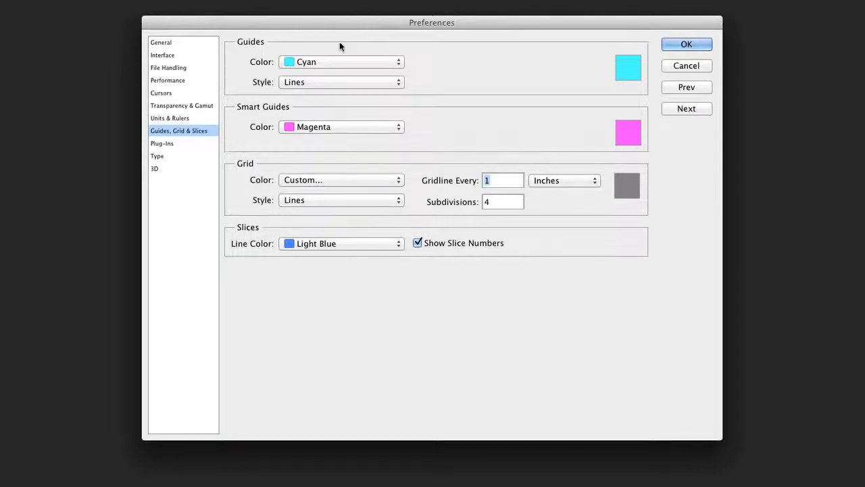
mouse_move(336, 61)
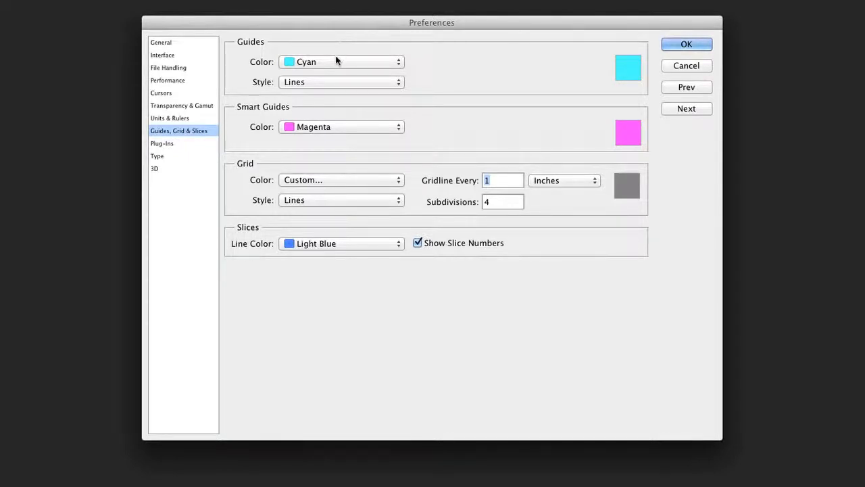
click(341, 62)
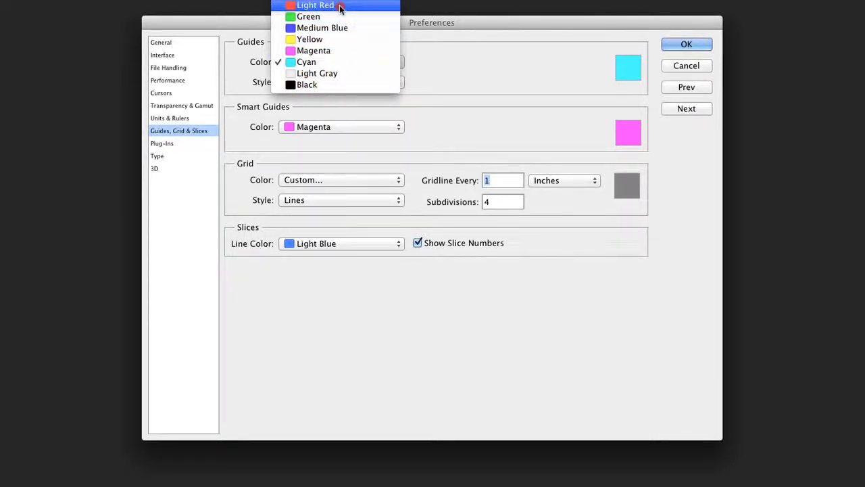
click(315, 6)
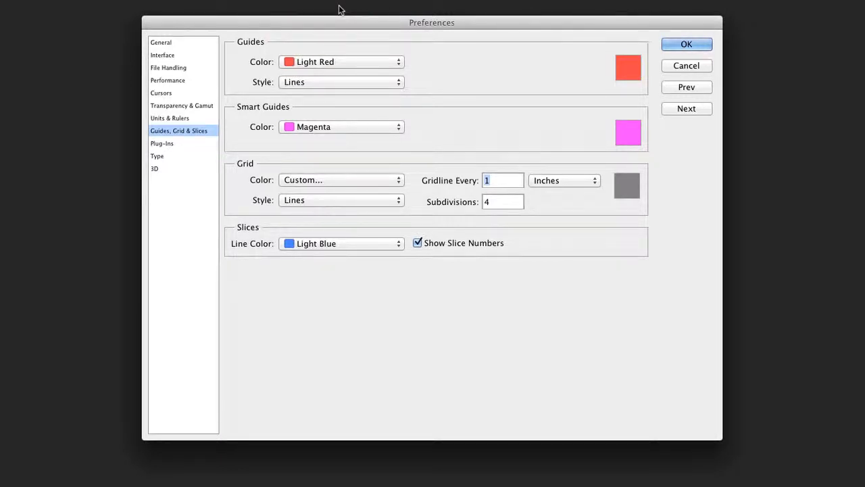
mouse_move(281, 257)
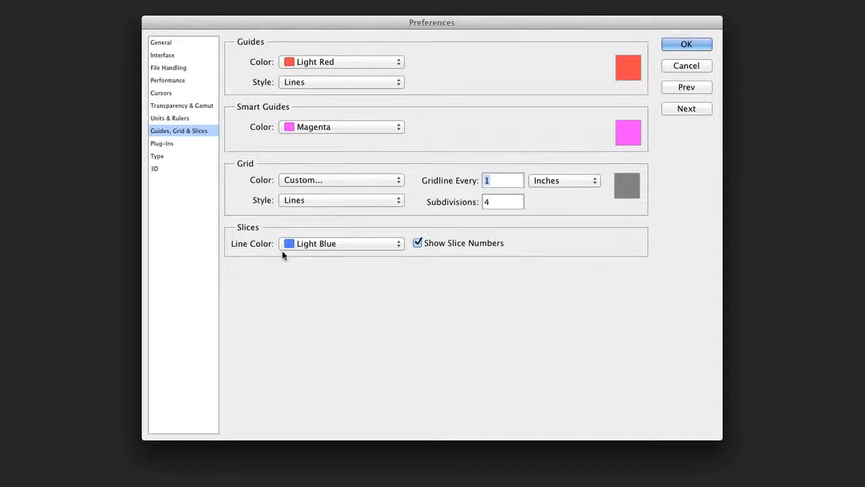
mouse_move(327, 254)
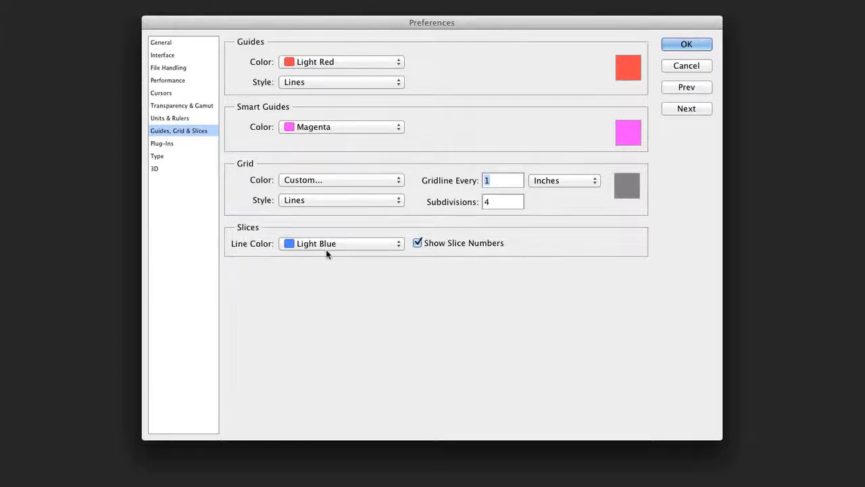
click(417, 244)
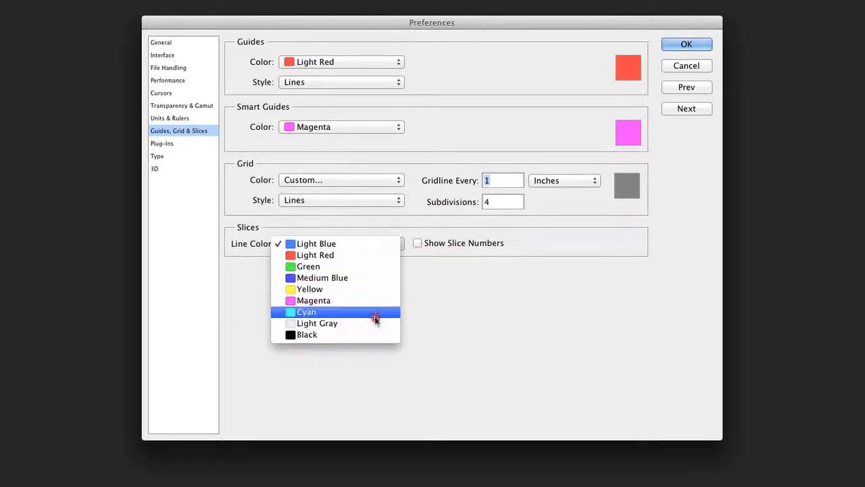
click(317, 322)
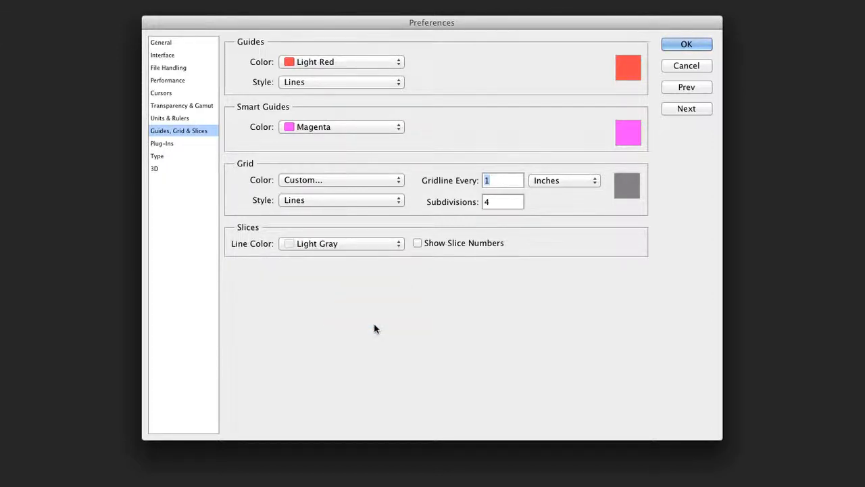
Show the Plug-Ins preferences page, leaving its extension panel options unchanged.
click(163, 144)
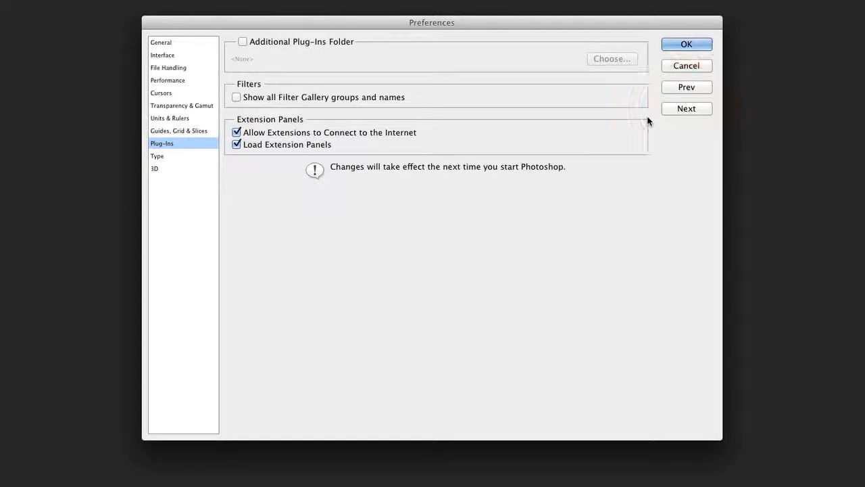
mouse_move(328, 54)
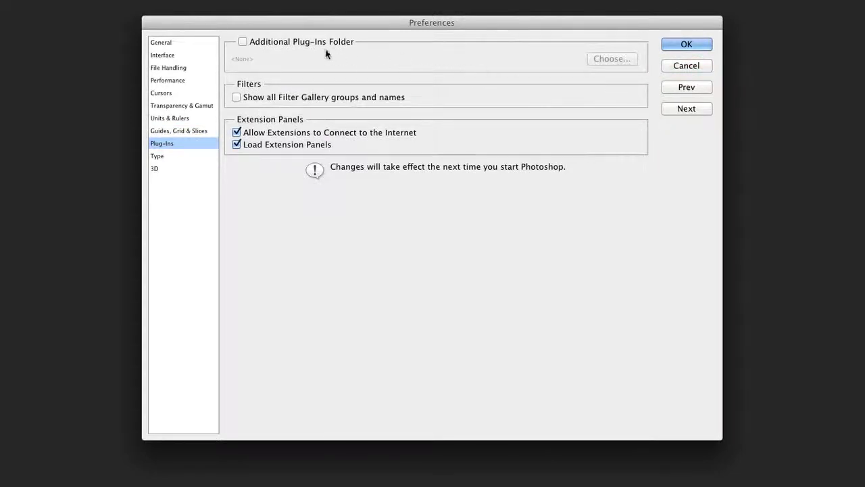
mouse_move(325, 44)
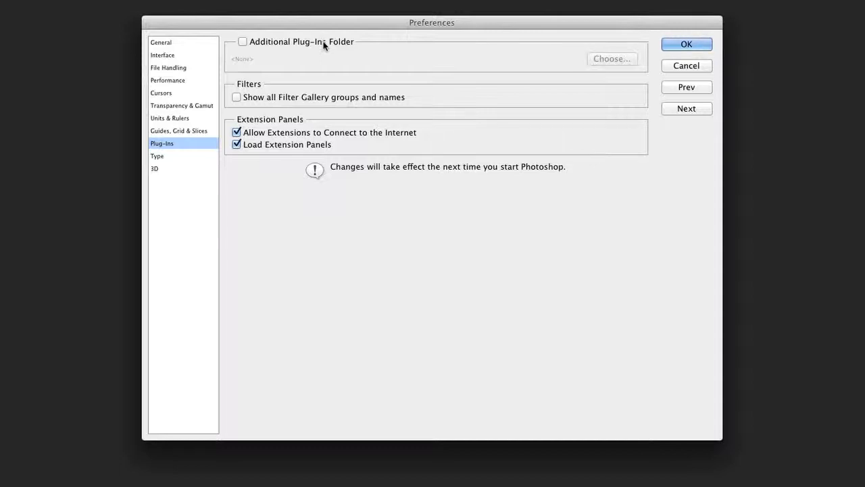
mouse_move(338, 99)
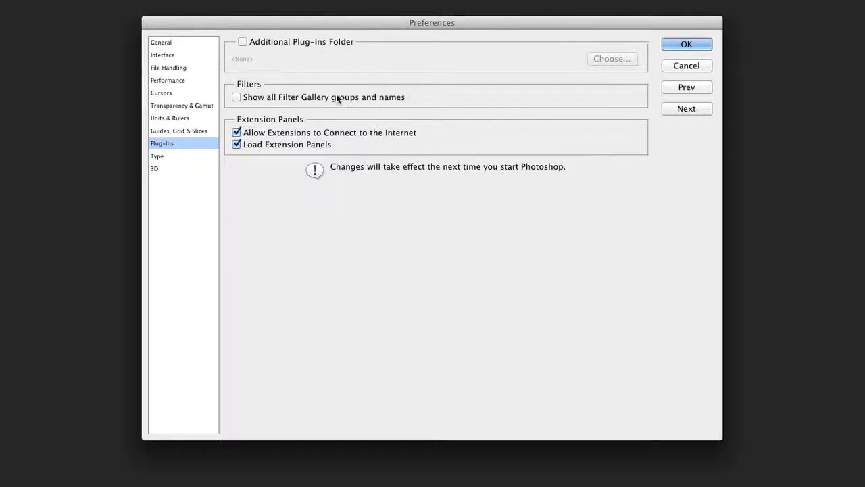
mouse_move(338, 97)
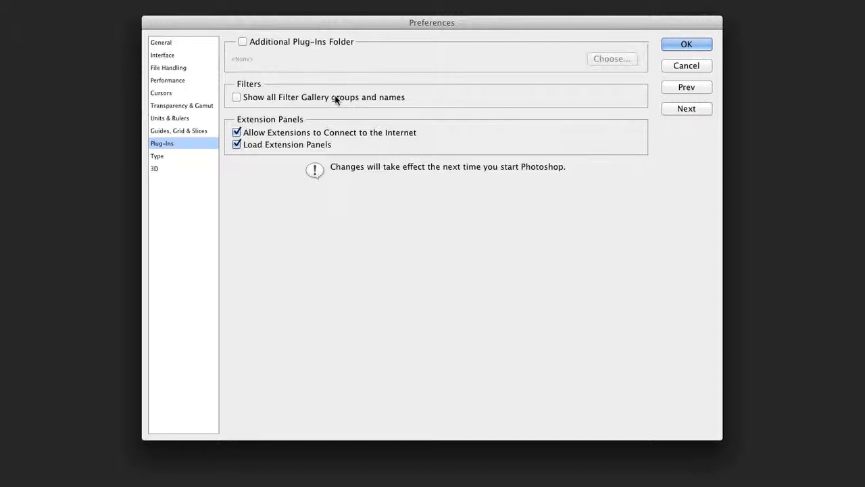
mouse_move(277, 121)
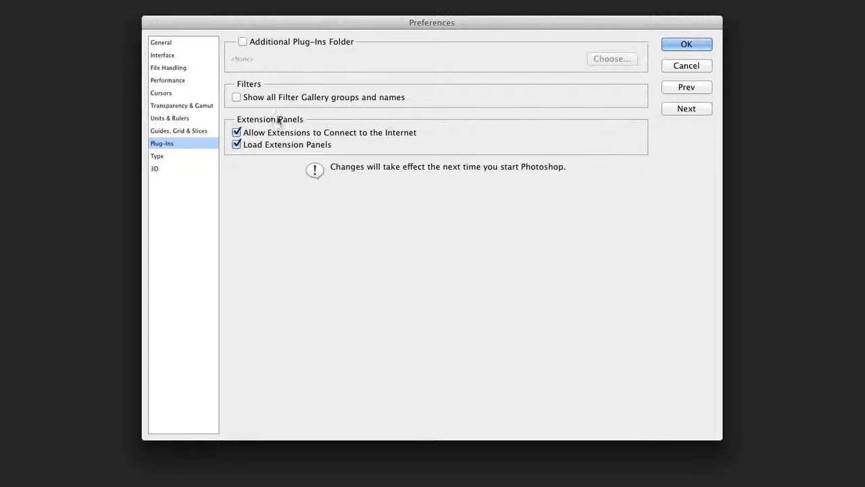
Show the Type preferences page with smart quotes and East Asian text engine kept.
click(157, 157)
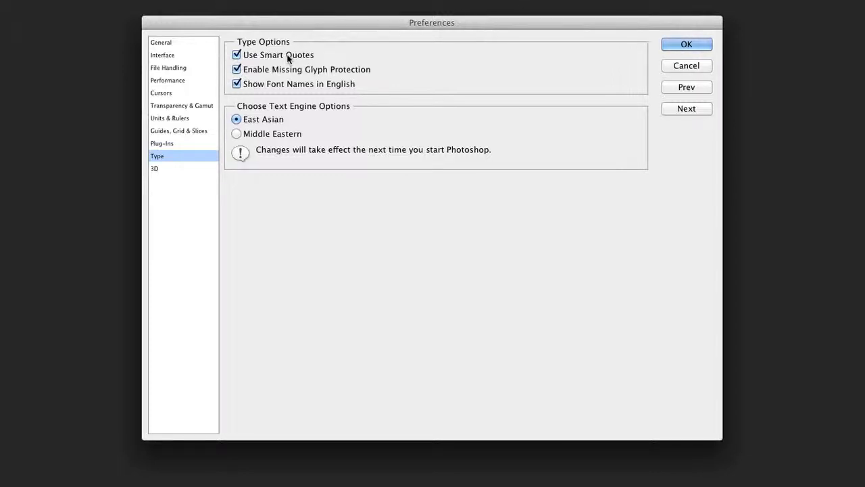
mouse_move(279, 54)
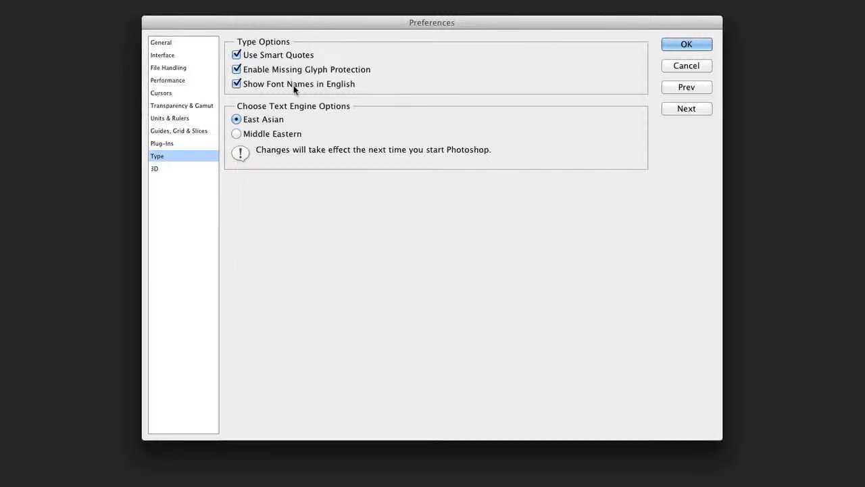
mouse_move(303, 106)
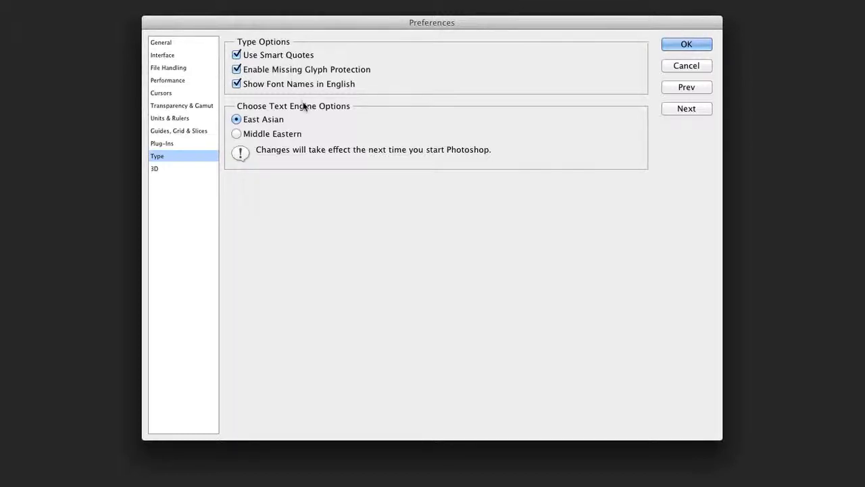
mouse_move(279, 142)
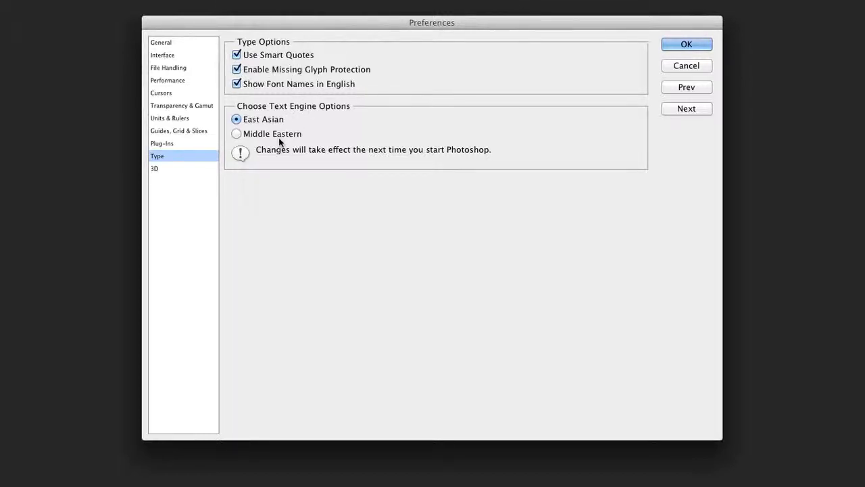
mouse_move(278, 142)
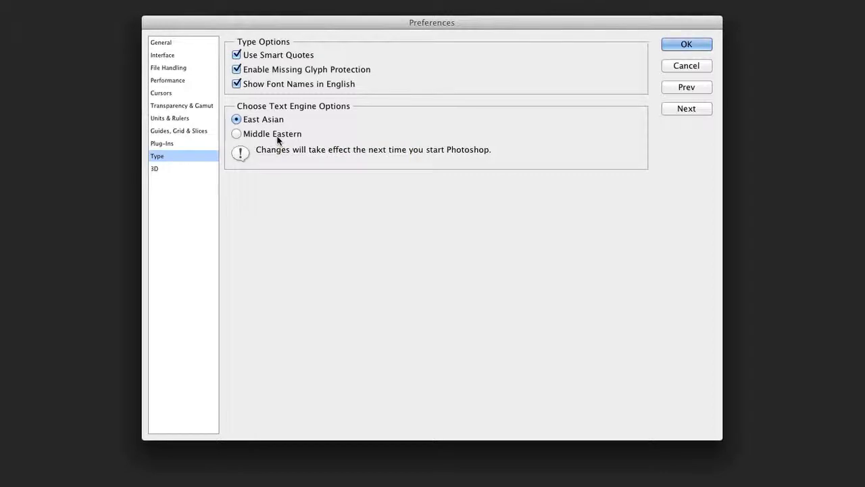
mouse_move(701, 129)
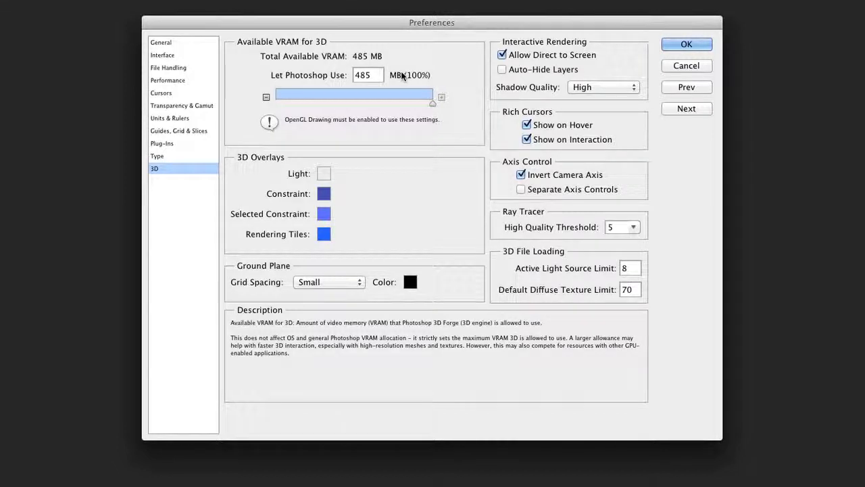
mouse_move(352, 89)
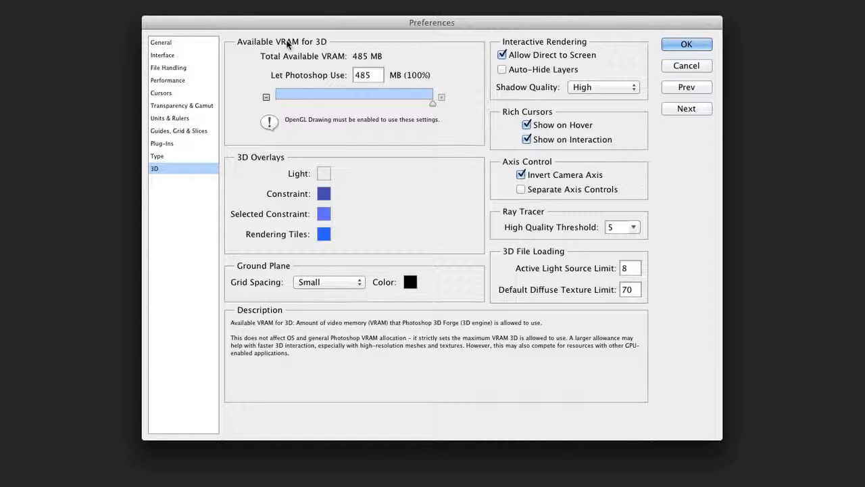
mouse_move(462, 84)
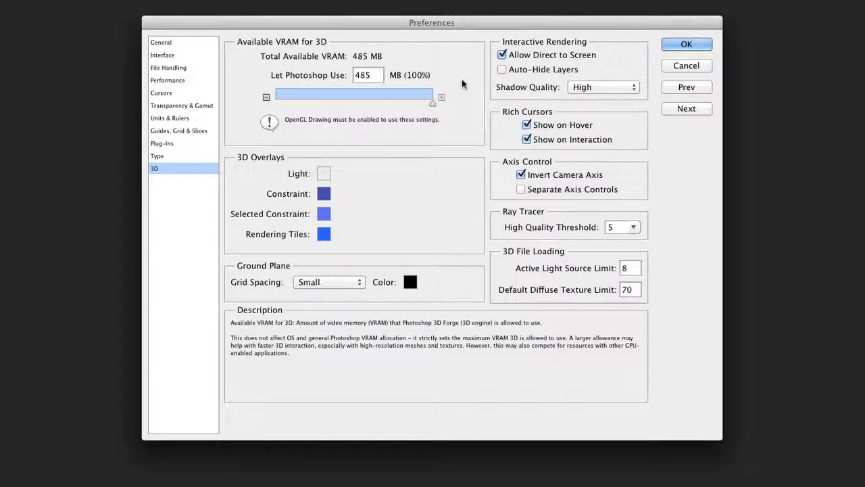